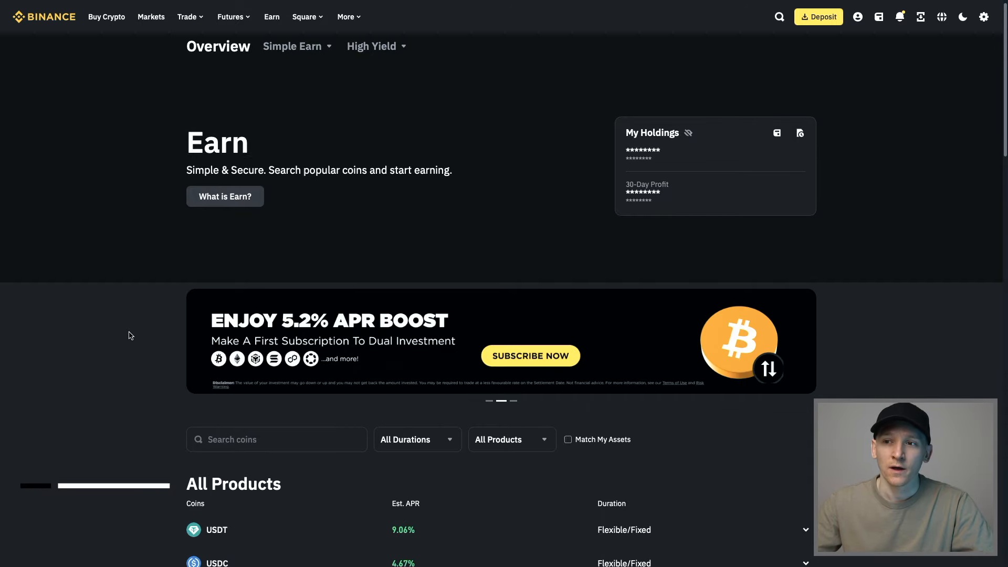
# Scroll the All Products list and reveal the Simple Earn, ETH Staking and Dual Investment choices
pyautogui.scroll(-3)
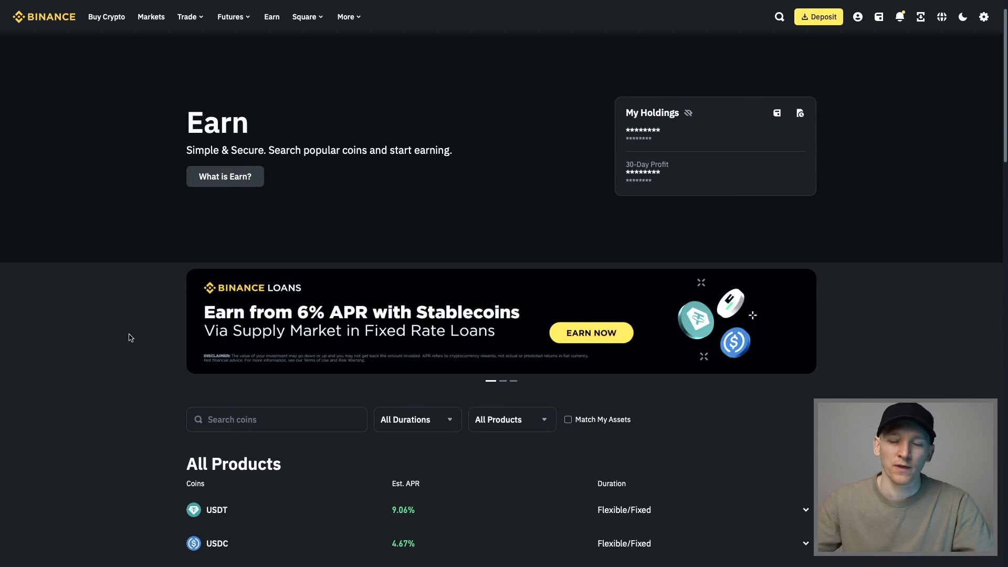
pyautogui.moveTo(132, 336)
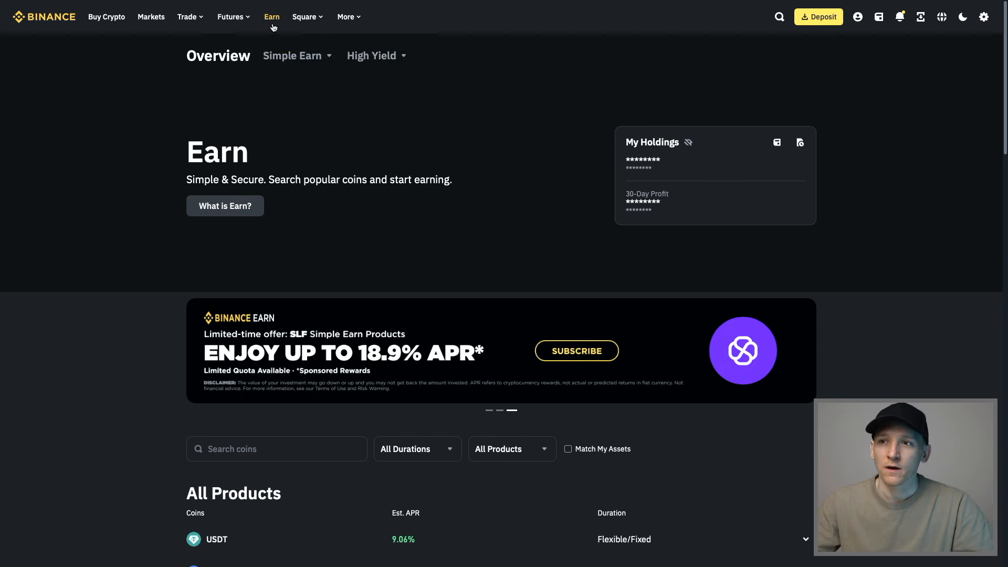
pyautogui.scroll(-3)
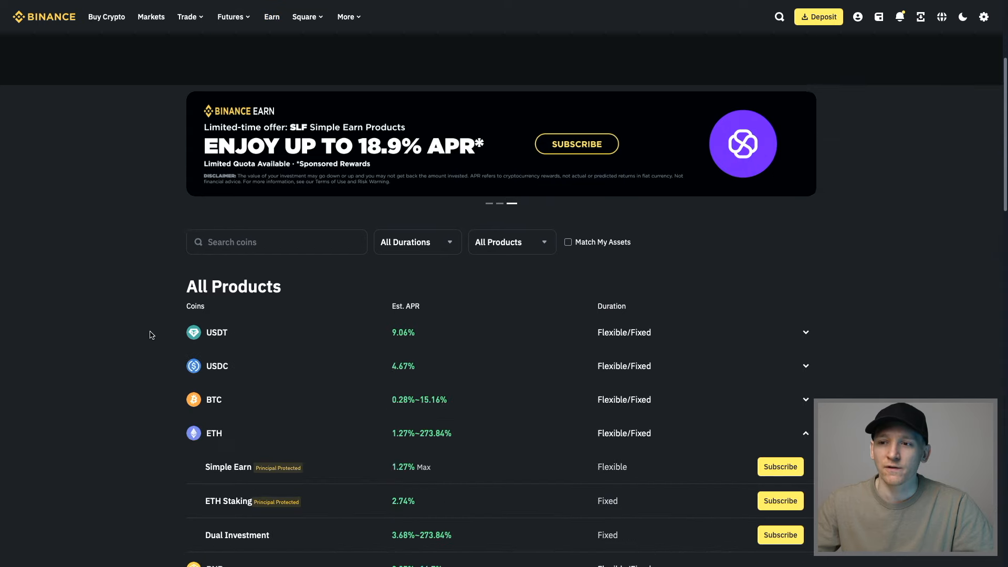
pyautogui.scroll(-3)
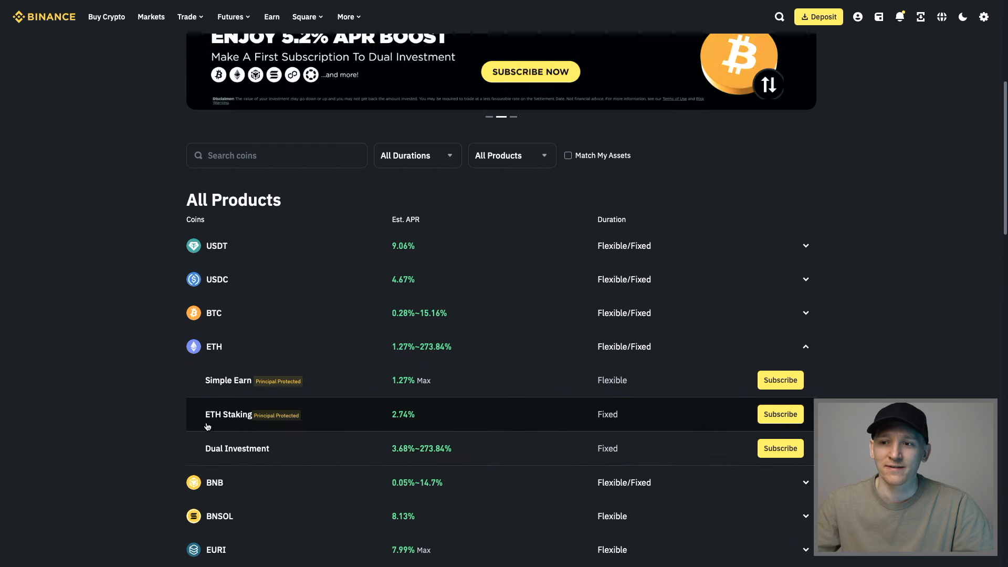
pyautogui.moveTo(93, 383)
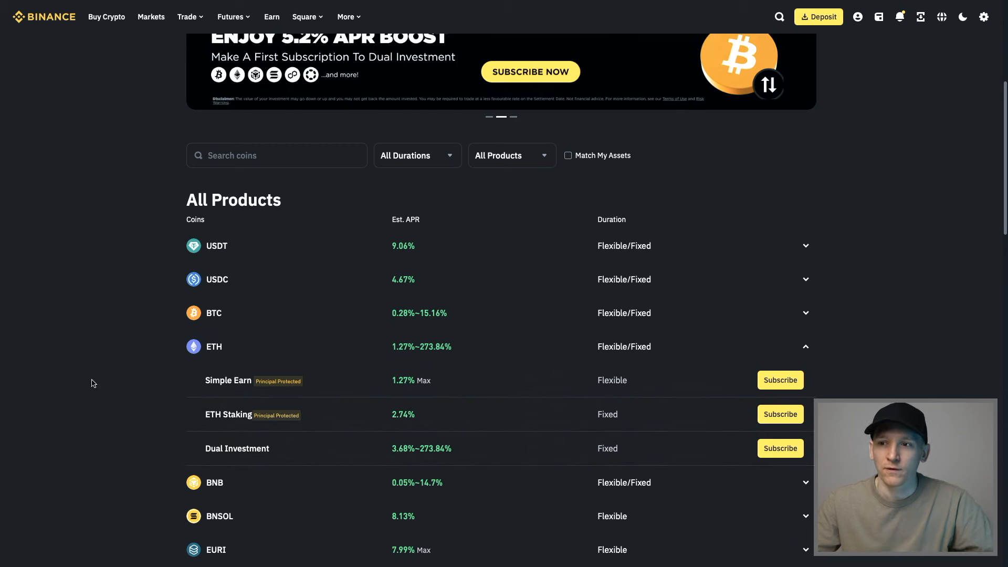
pyautogui.click(293, 55)
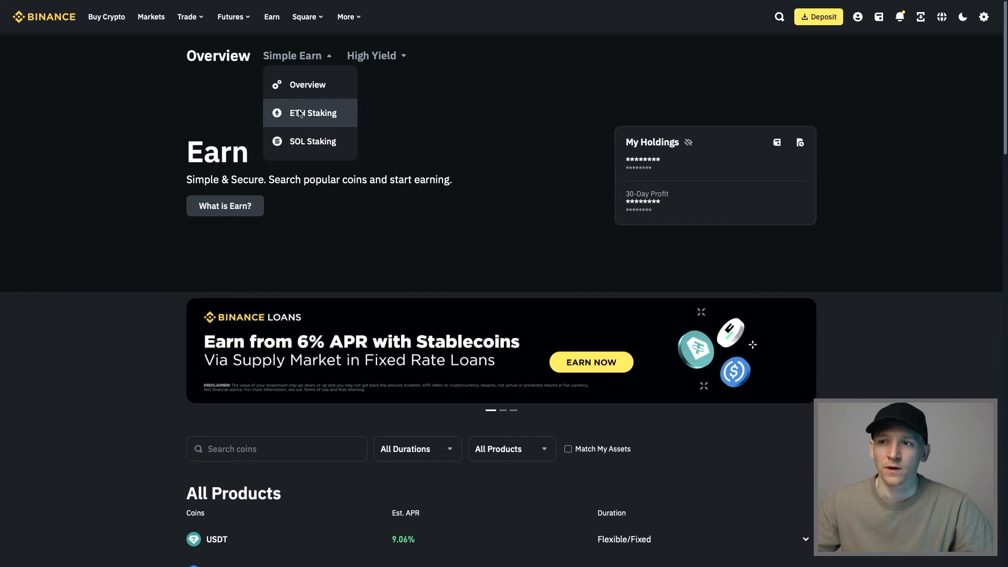
# Reach ETH Staking and review the 2.74% APR, WBETH ratio and three-step overview
pyautogui.click(312, 114)
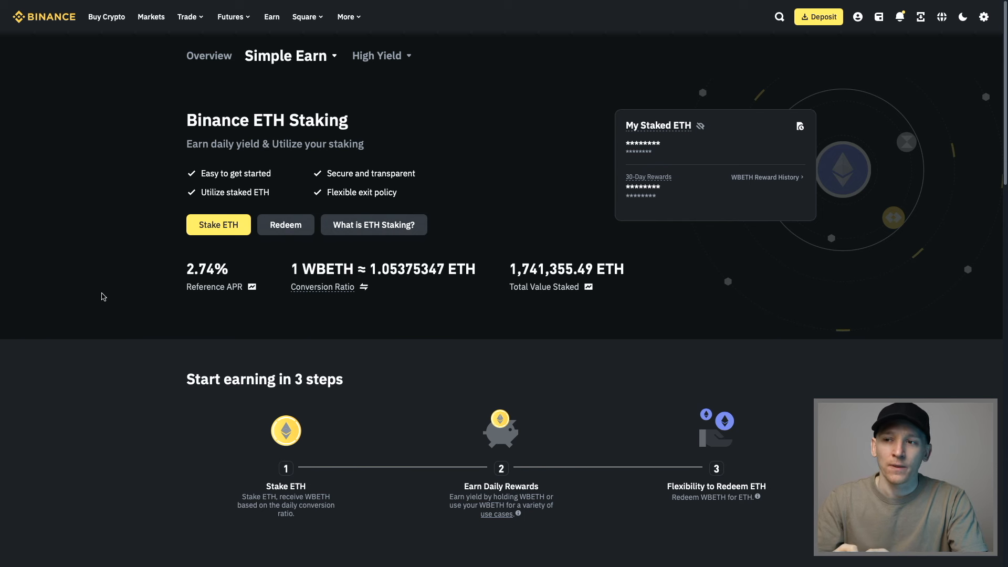
pyautogui.moveTo(301, 268)
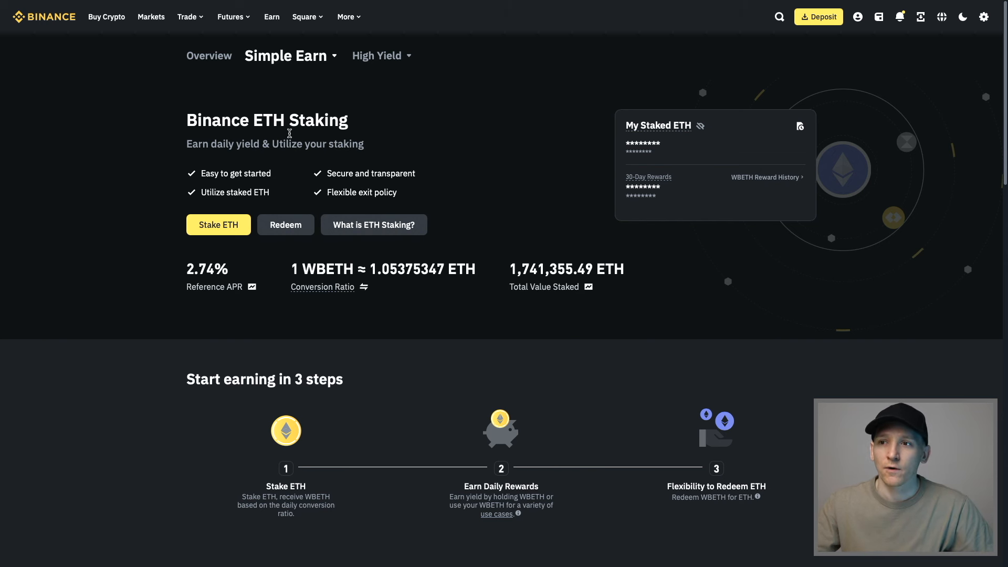
pyautogui.moveTo(218, 225)
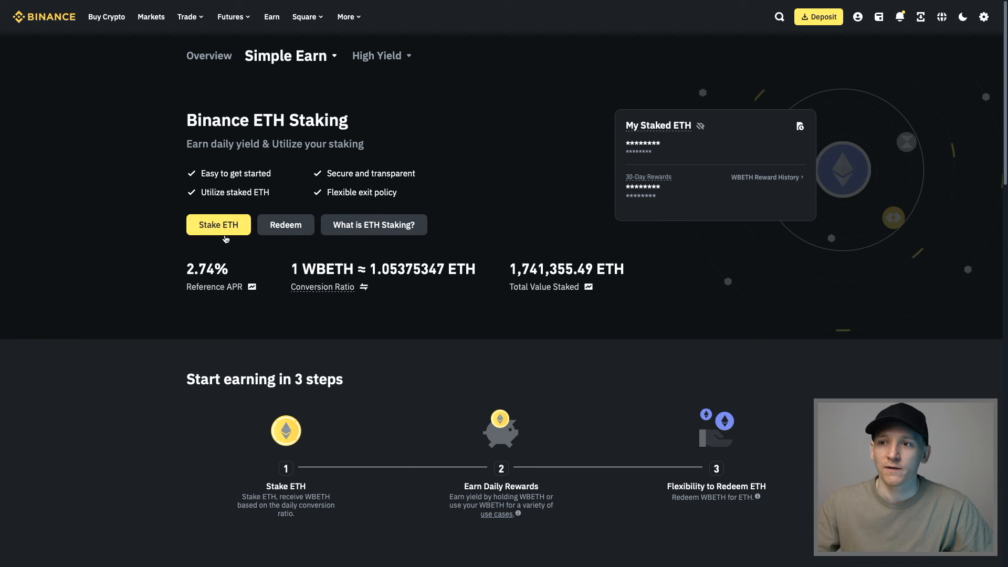
pyautogui.moveTo(236, 430)
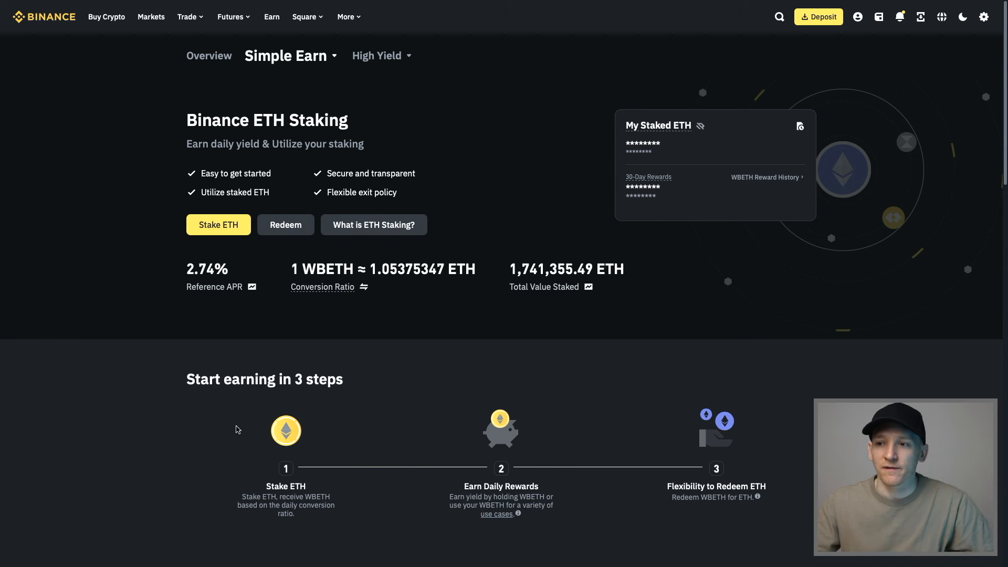
pyautogui.scroll(-3)
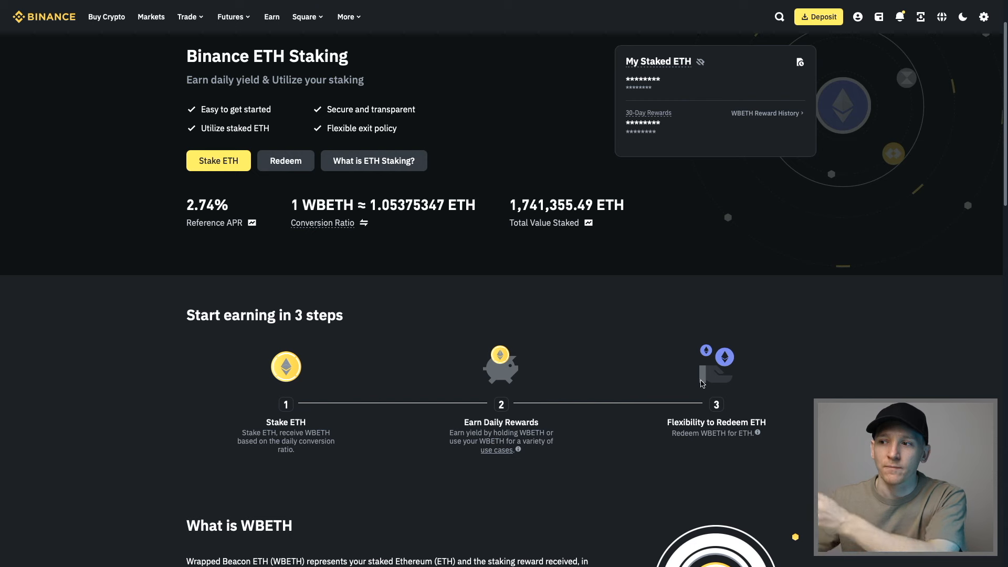
pyautogui.scroll(-3)
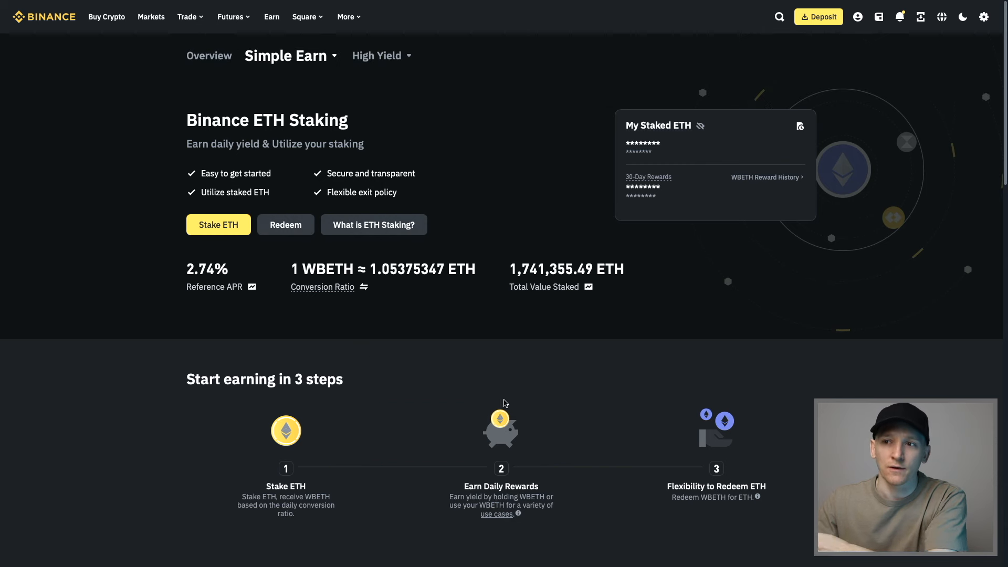
# Fill the Stake ETH form with the full 0.03130206 ETH via MAX, estimating 0.02970529 WBETH
pyautogui.click(218, 225)
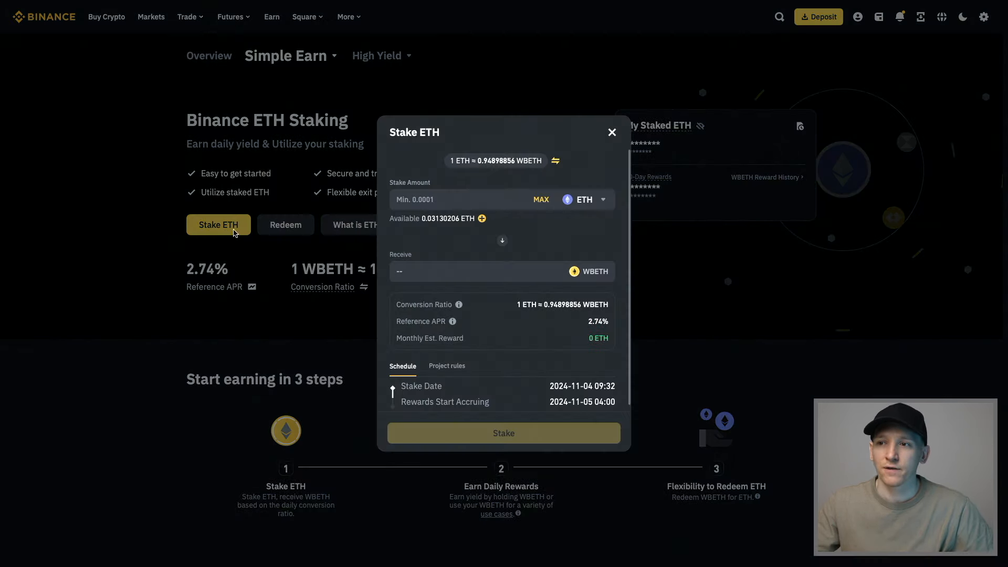
pyautogui.moveTo(543, 216)
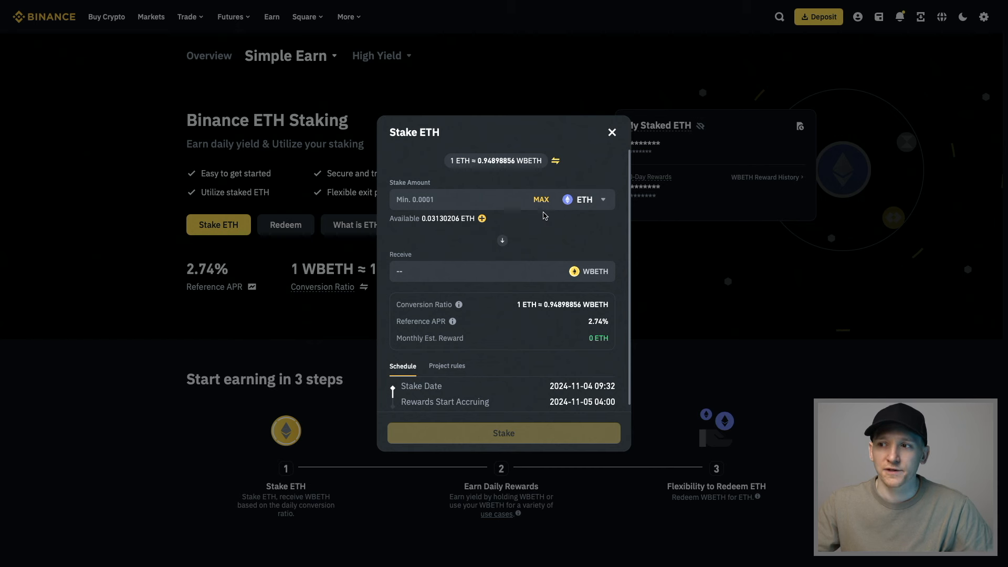
pyautogui.click(584, 199)
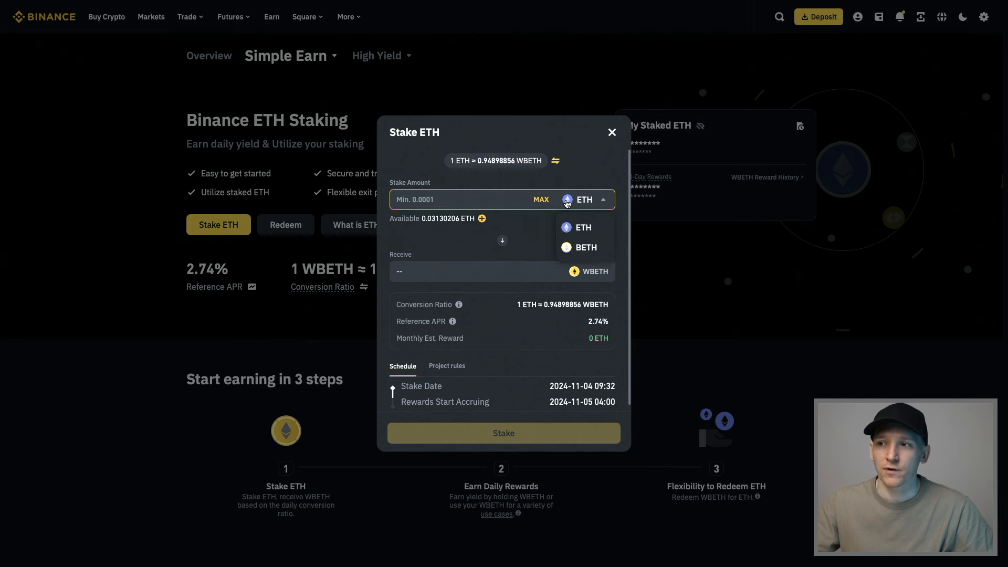
pyautogui.click(541, 200)
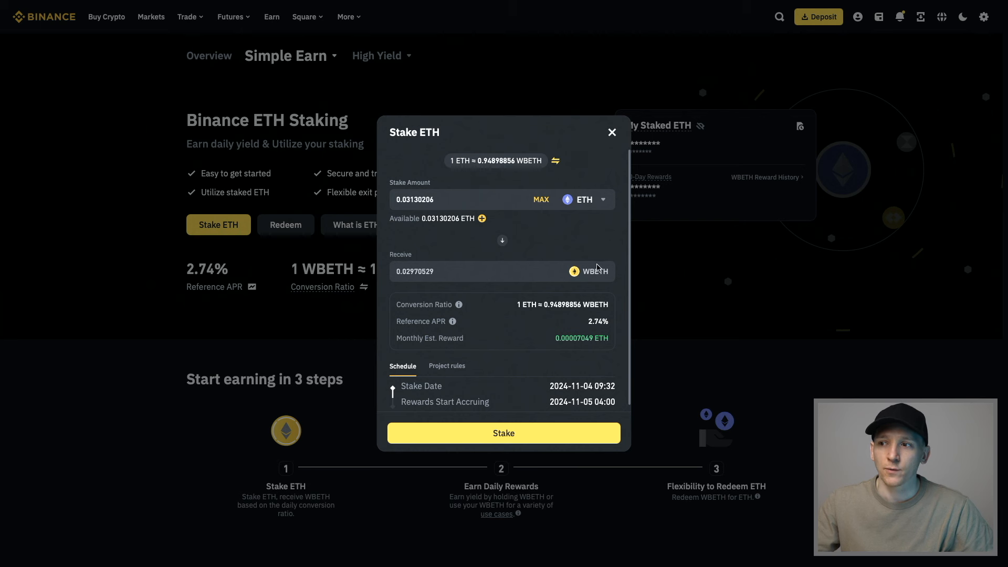
pyautogui.moveTo(470, 264)
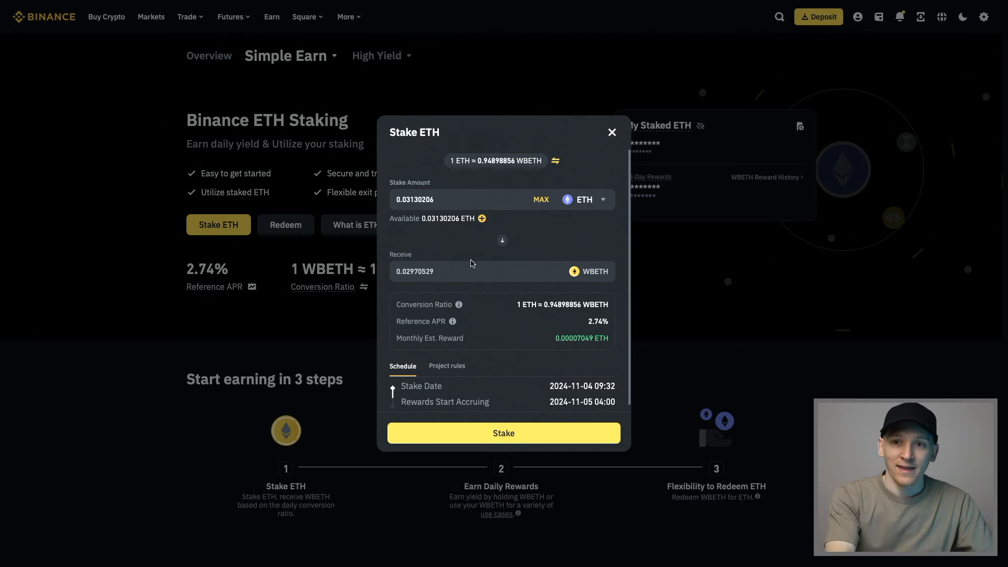
pyautogui.moveTo(497, 342)
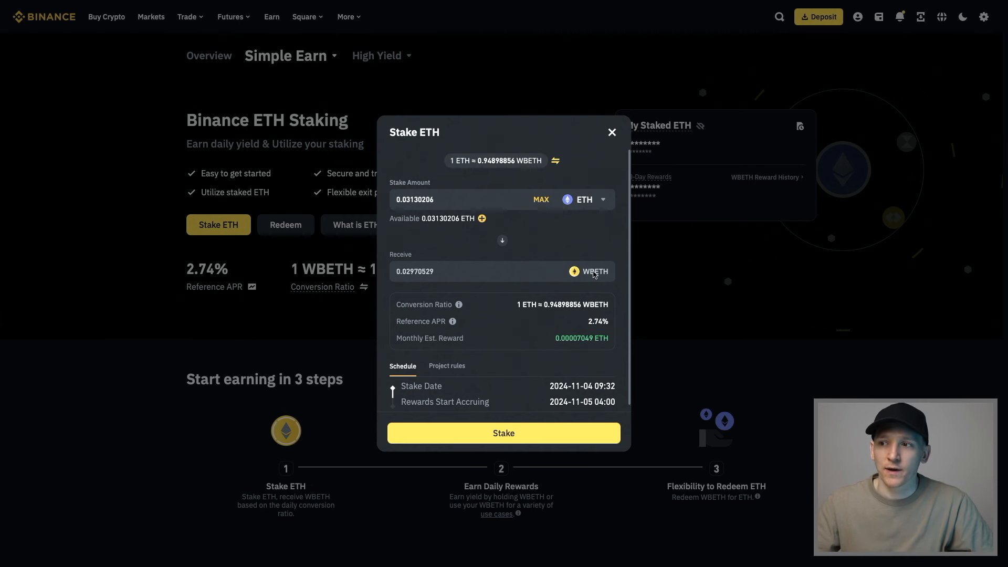
pyautogui.moveTo(469, 238)
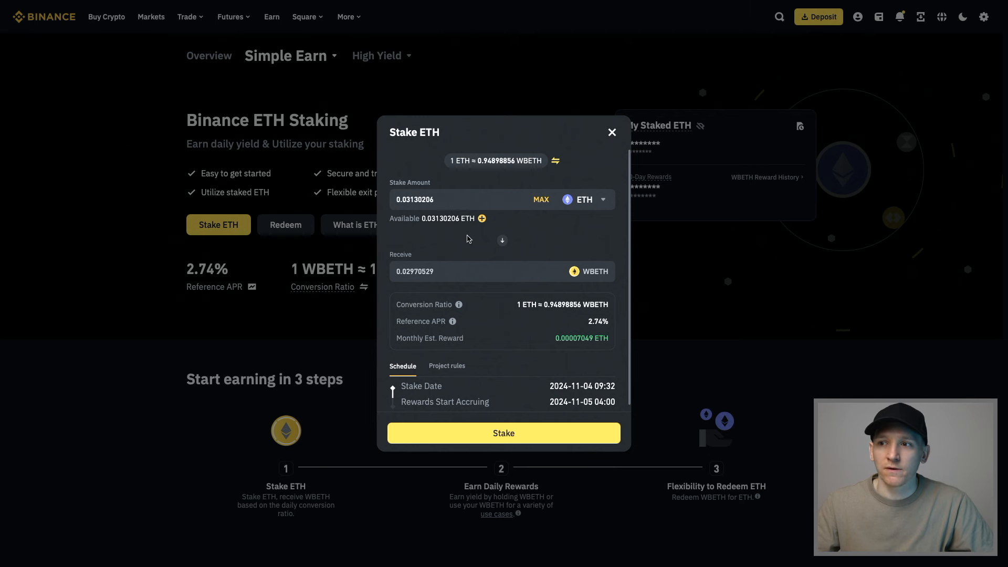
pyautogui.click(450, 199)
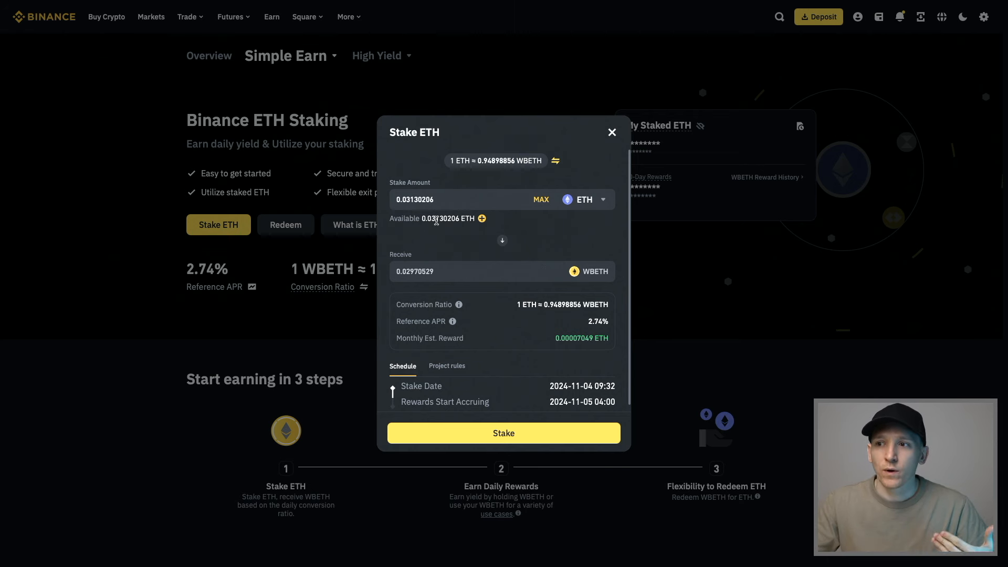
pyautogui.moveTo(585, 281)
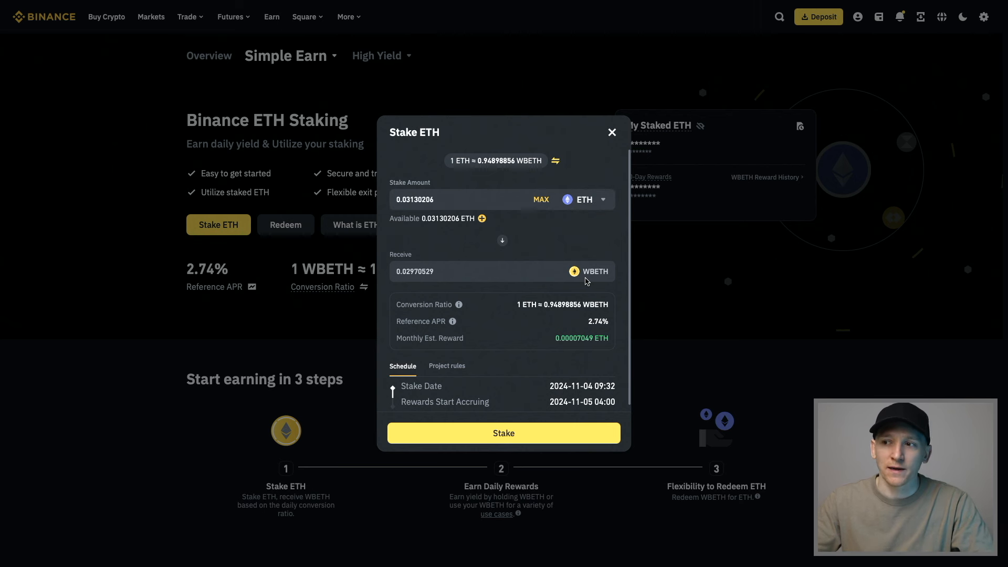
pyautogui.moveTo(512, 320)
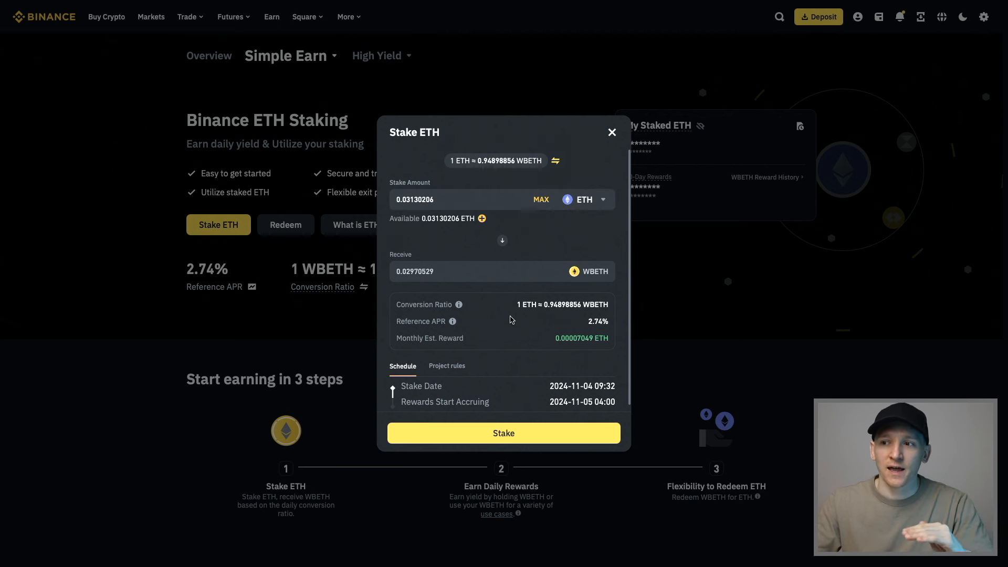
pyautogui.moveTo(579, 300)
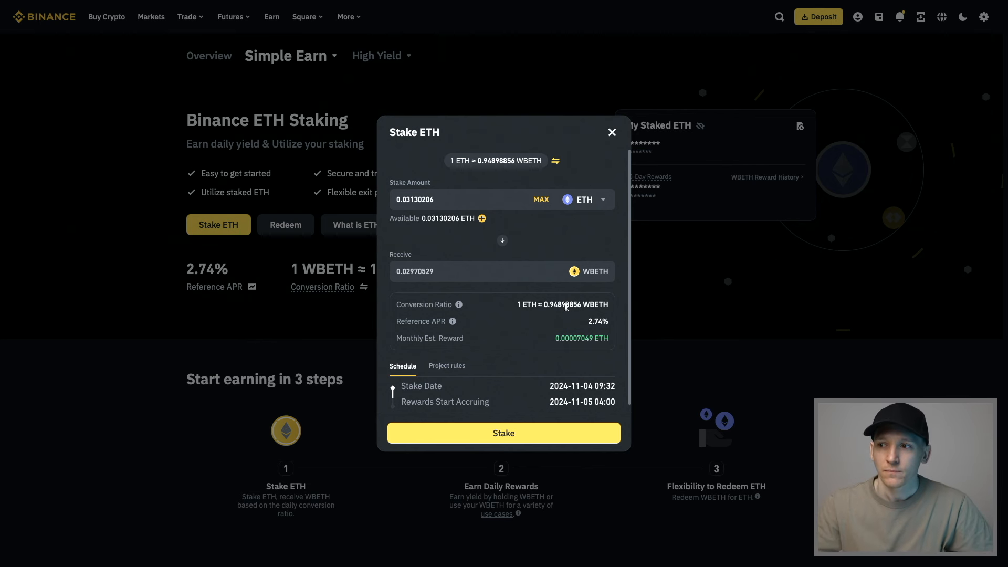
pyautogui.moveTo(578, 277)
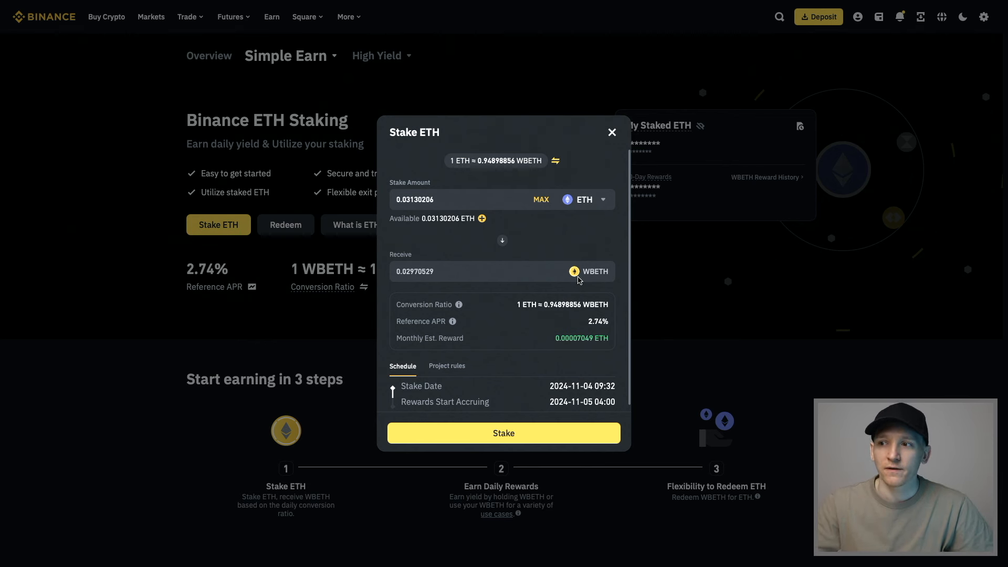
pyautogui.moveTo(455, 242)
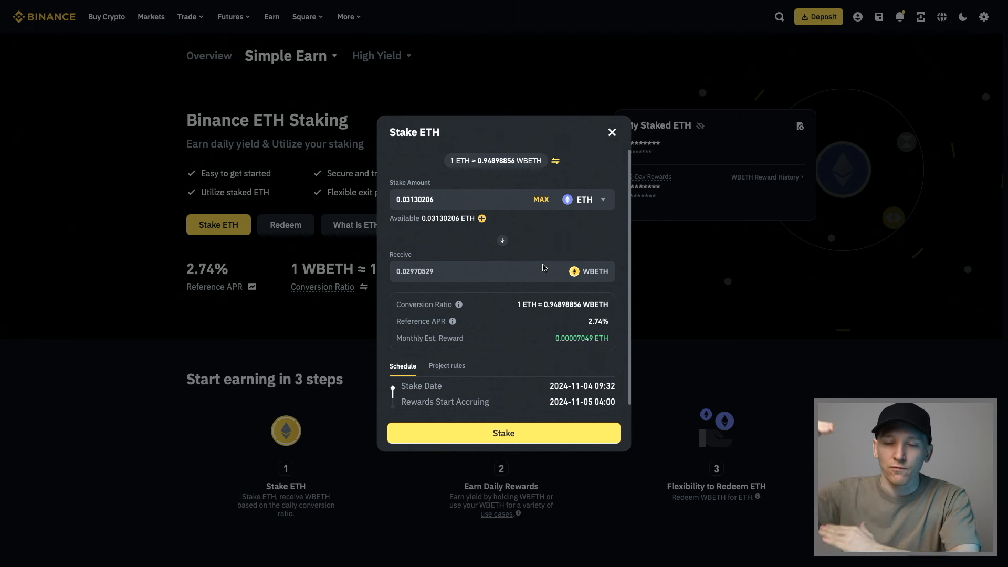
pyautogui.click(463, 199)
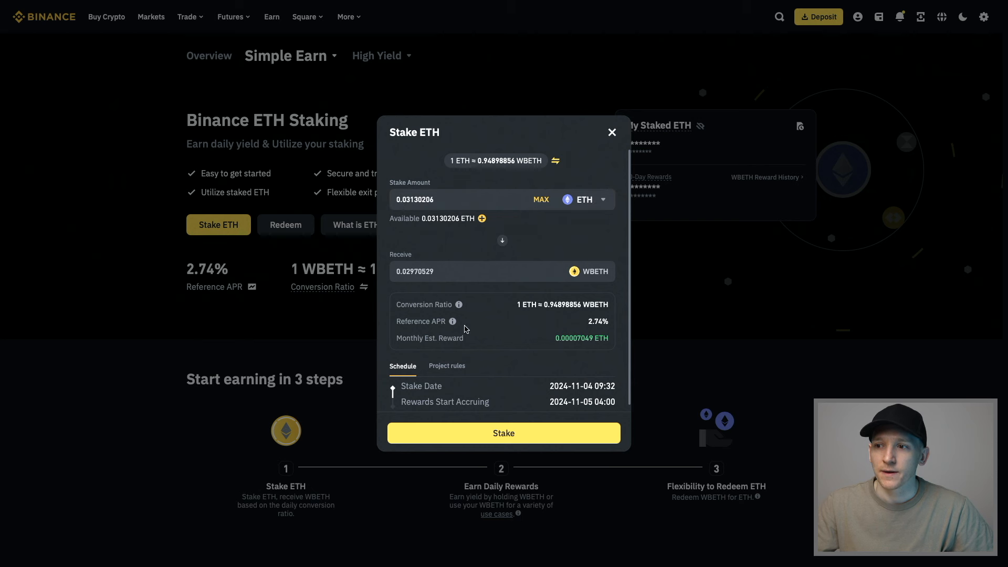
pyautogui.click(446, 279)
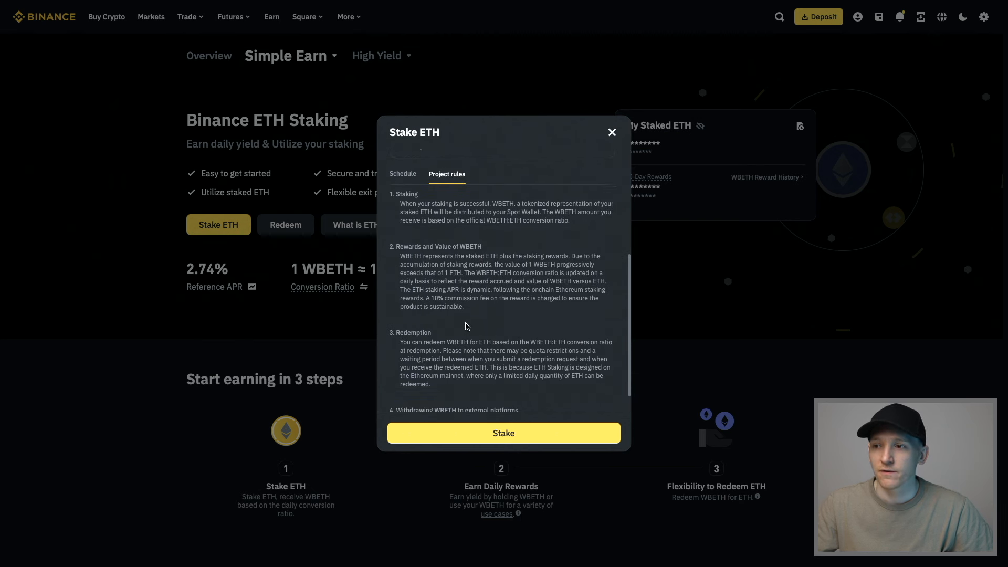
pyautogui.moveTo(451, 299)
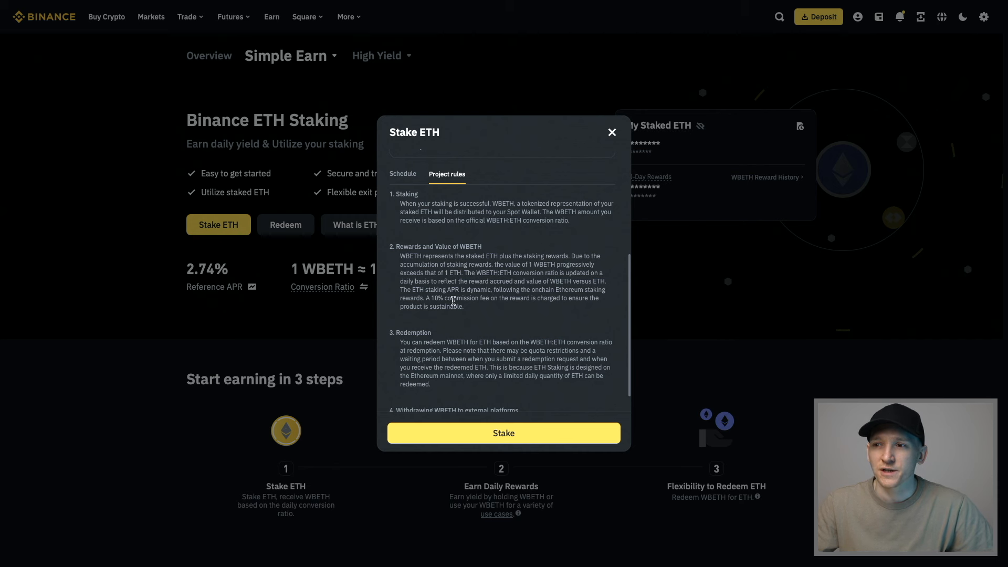
pyautogui.moveTo(484, 291)
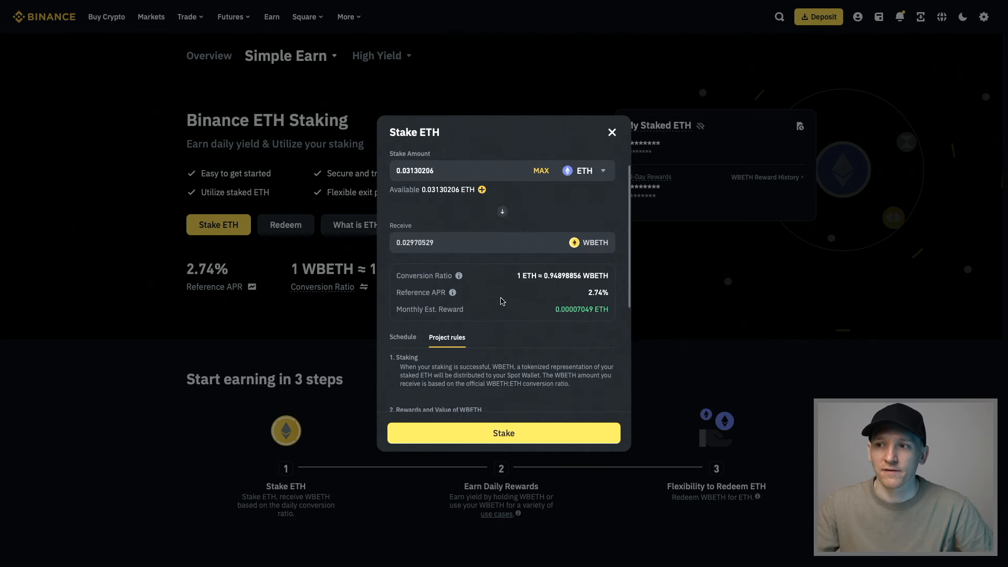
pyautogui.scroll(-3)
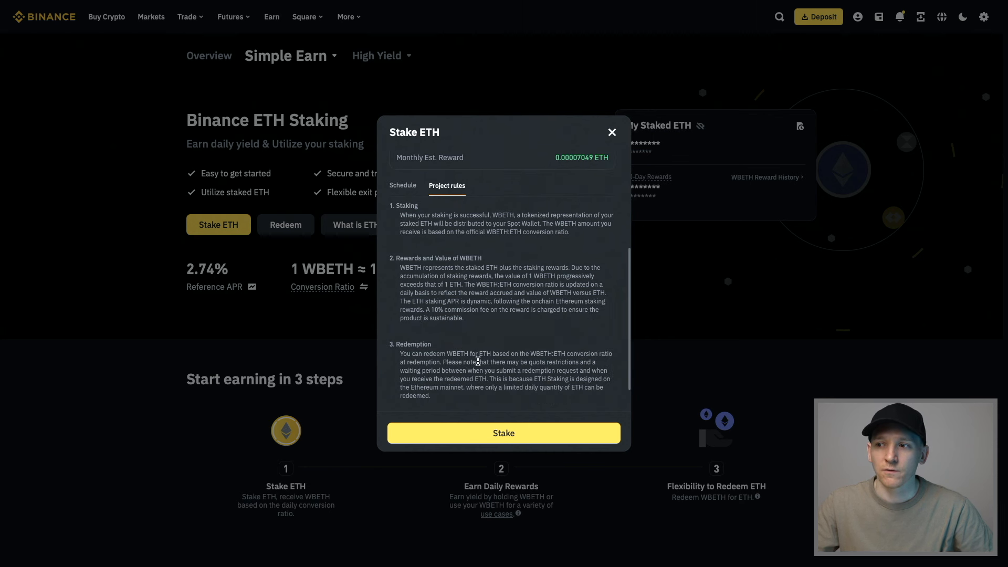
pyautogui.moveTo(470, 363)
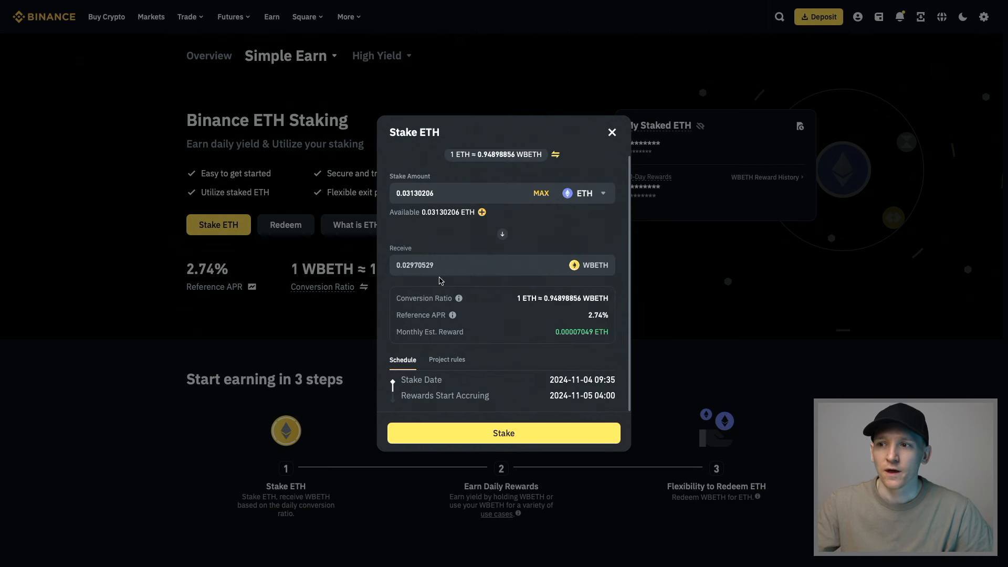
# Accept the terms and confirm staking 0.03130206 ETH for 0.02970529 WBETH
pyautogui.click(503, 433)
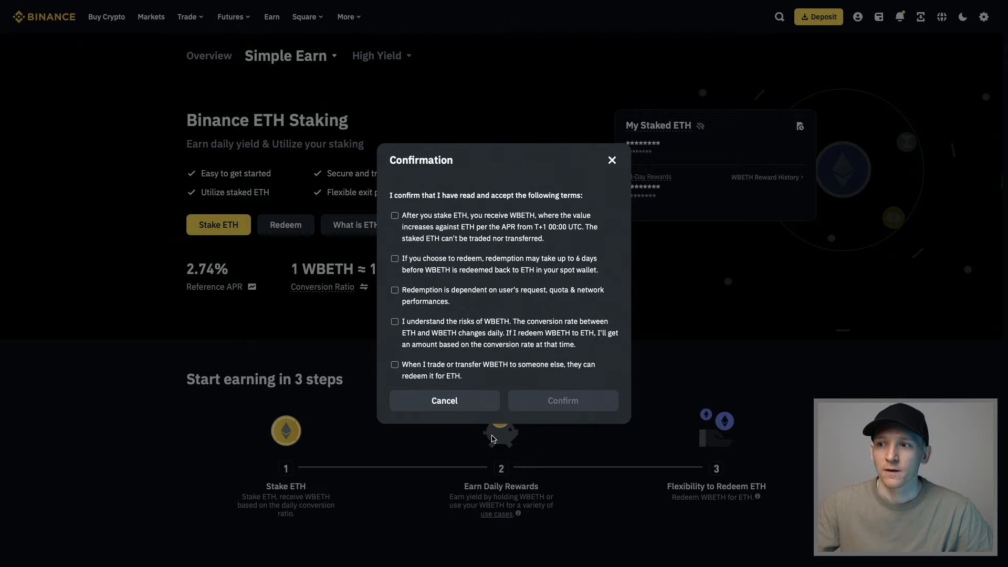
pyautogui.click(394, 258)
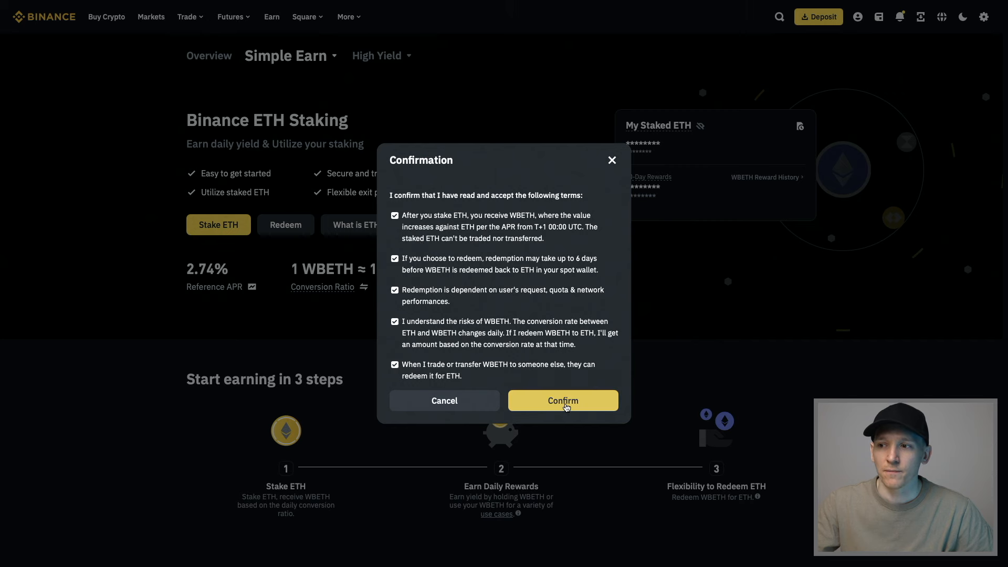
pyautogui.click(562, 400)
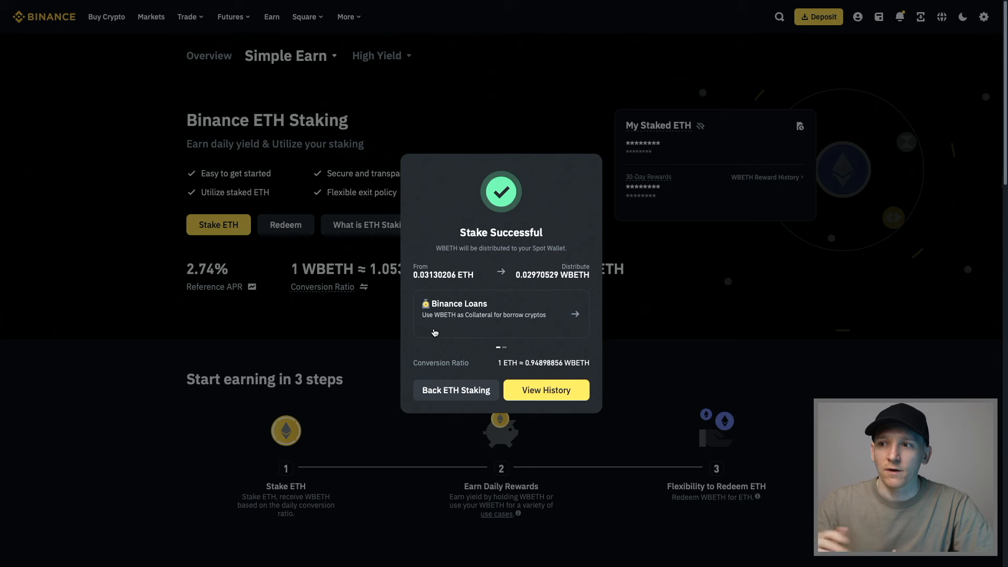
pyautogui.moveTo(423, 275)
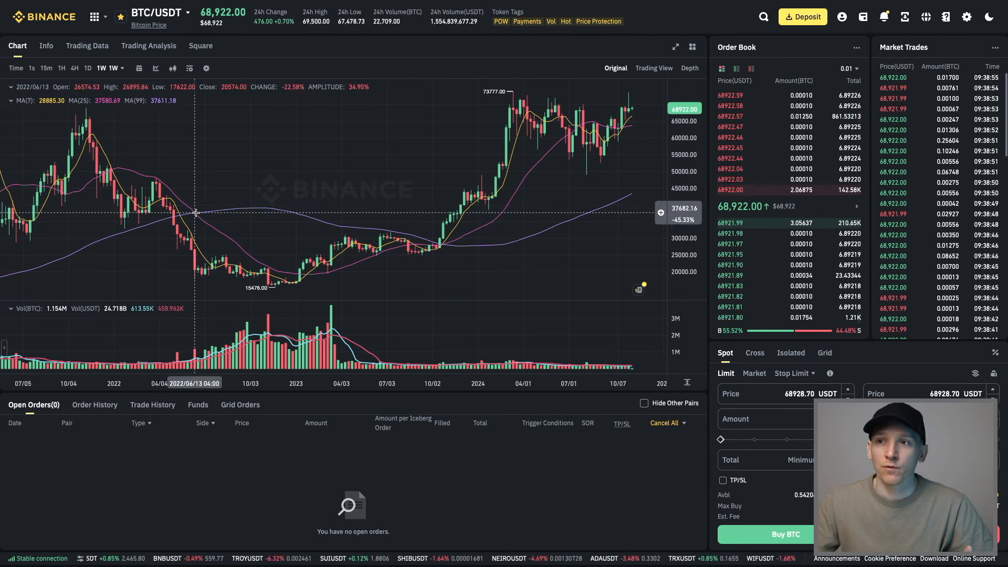
pyautogui.moveTo(772, 190)
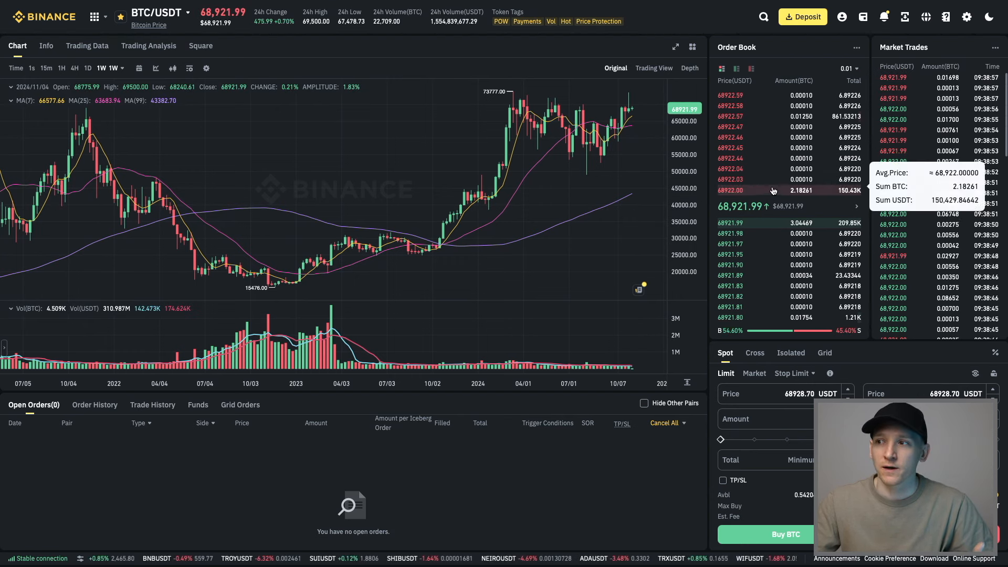
# Search 'wbeth' in the pair list and switch from BTC/USDT to WBETH/ETH
pyautogui.click(187, 13)
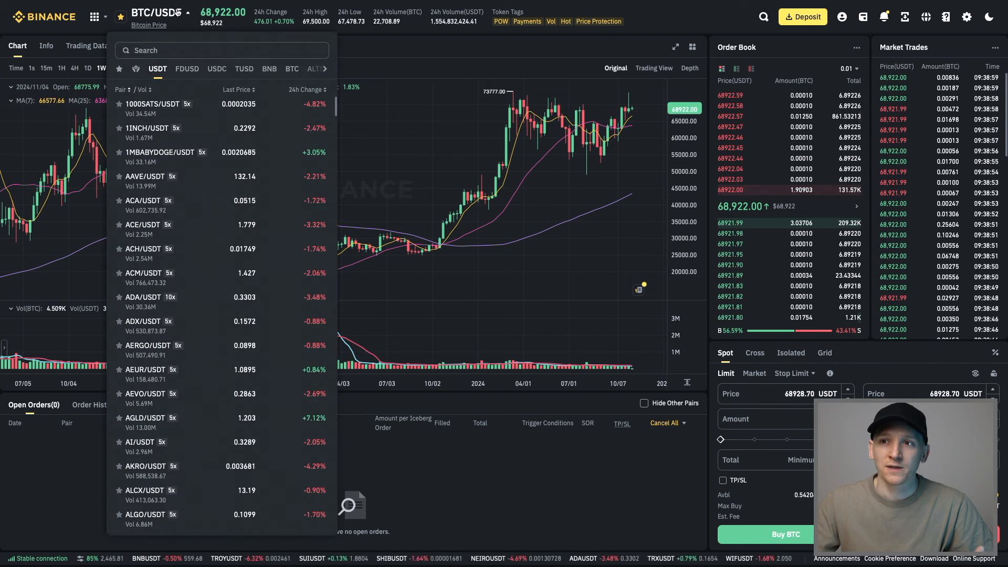
pyautogui.click(206, 51)
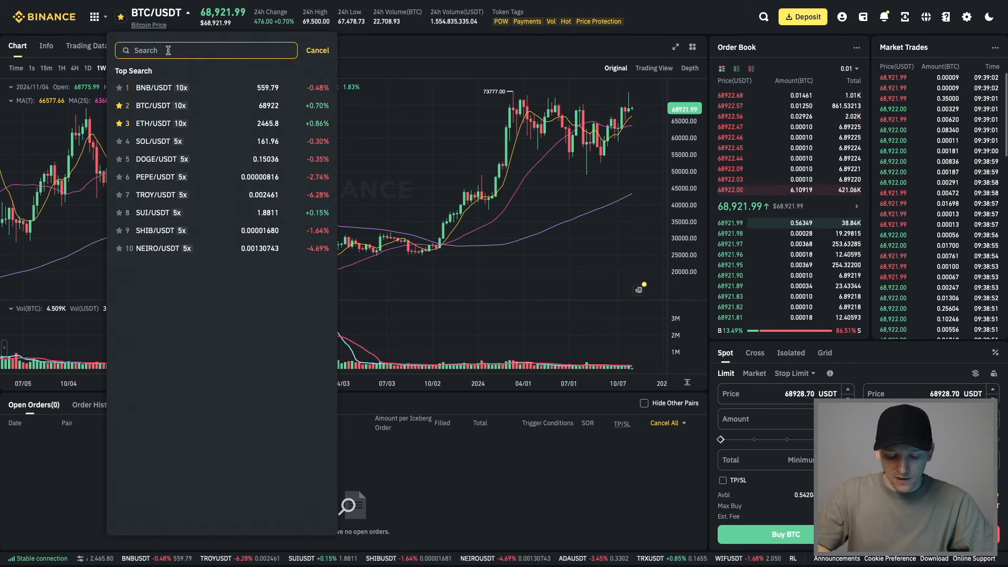
pyautogui.write('wbeth')
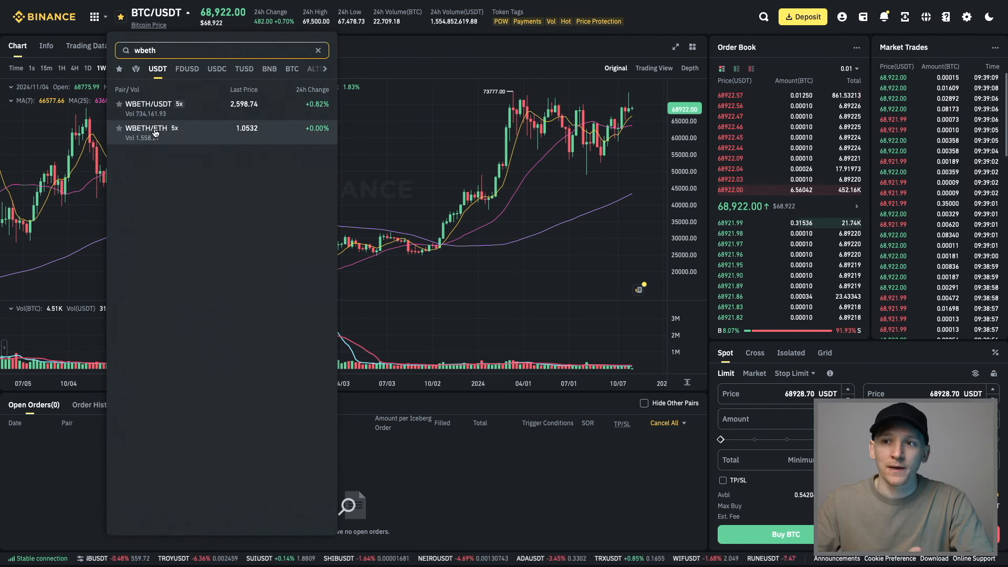
pyautogui.click(145, 128)
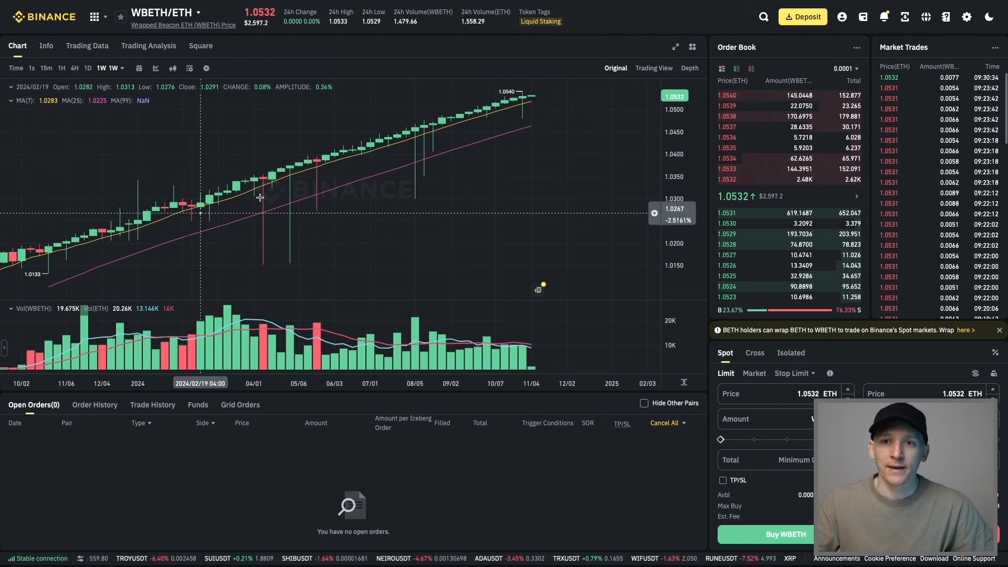
pyautogui.moveTo(684, 162)
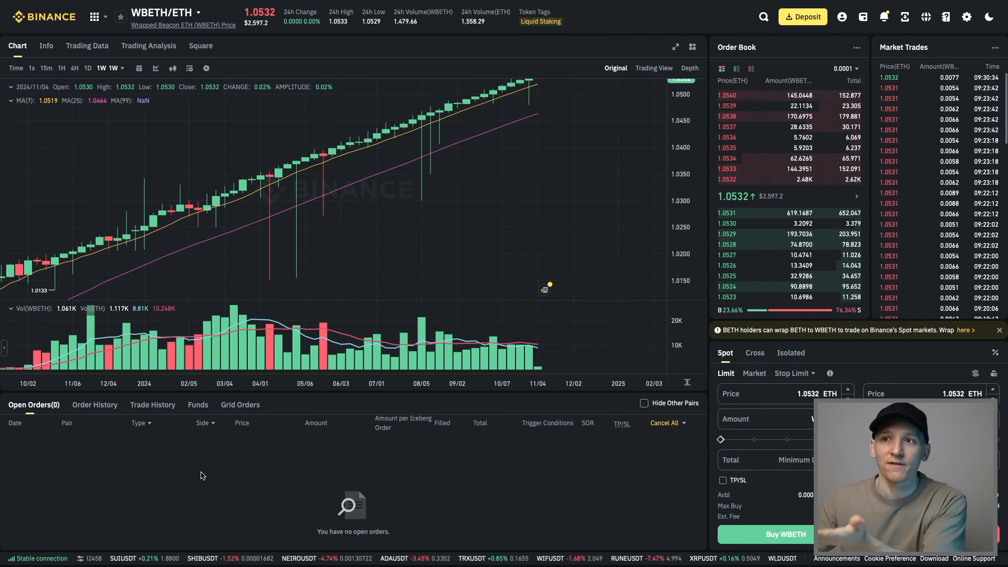
pyautogui.moveTo(229, 484)
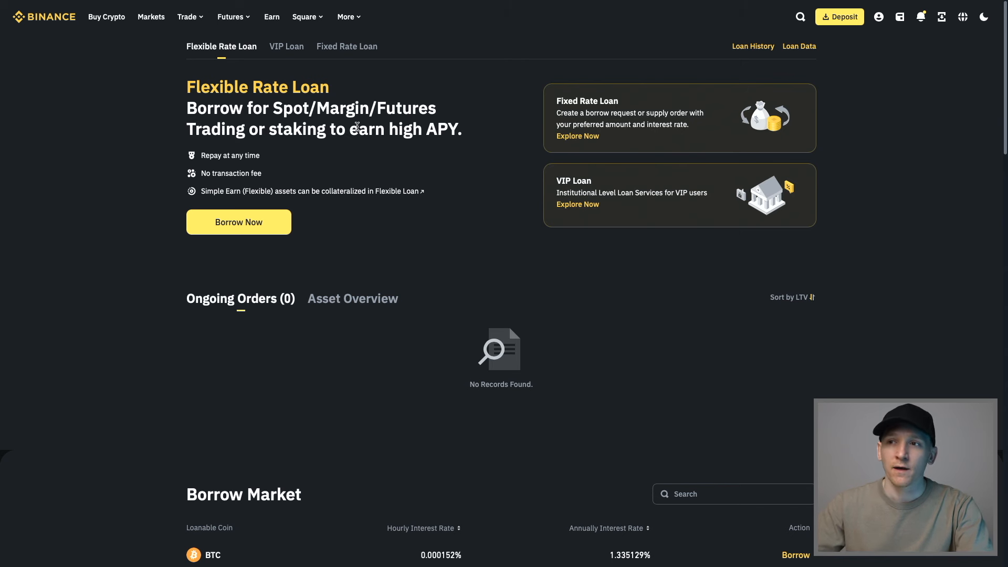
# Set up a flexible rate loan borrowing 100 USDT against 0.1 WBETH collateral
pyautogui.click(346, 15)
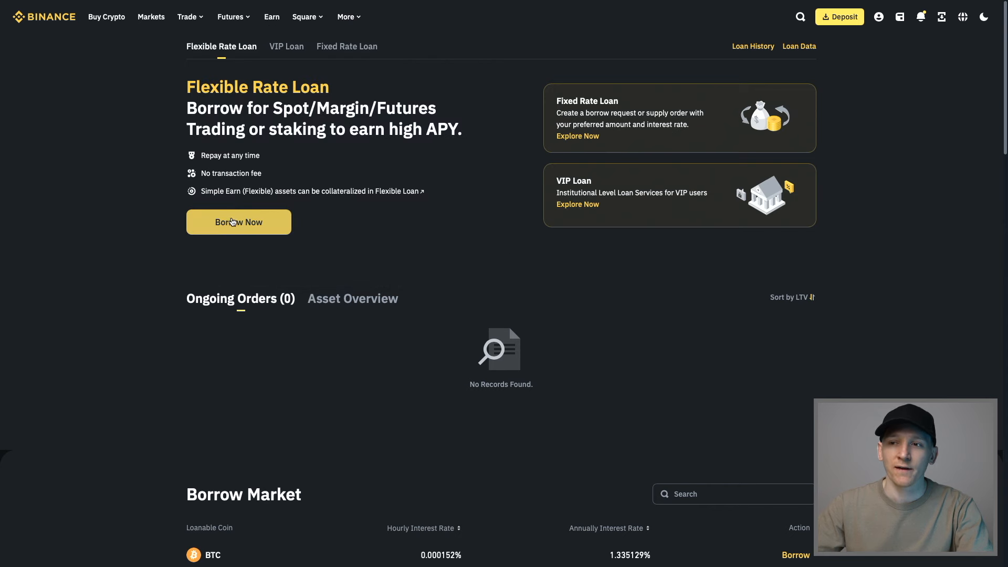
pyautogui.click(238, 221)
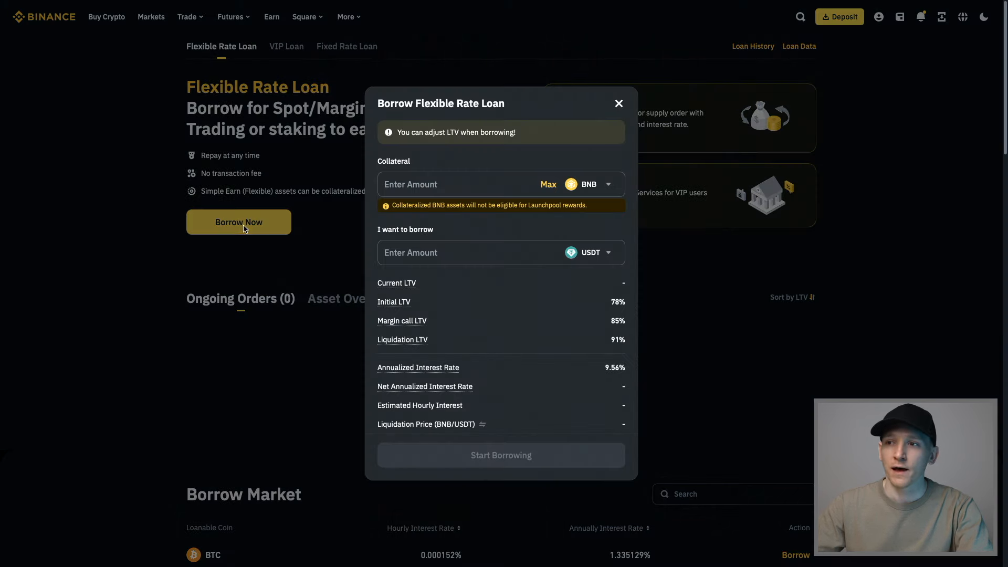
pyautogui.click(463, 185)
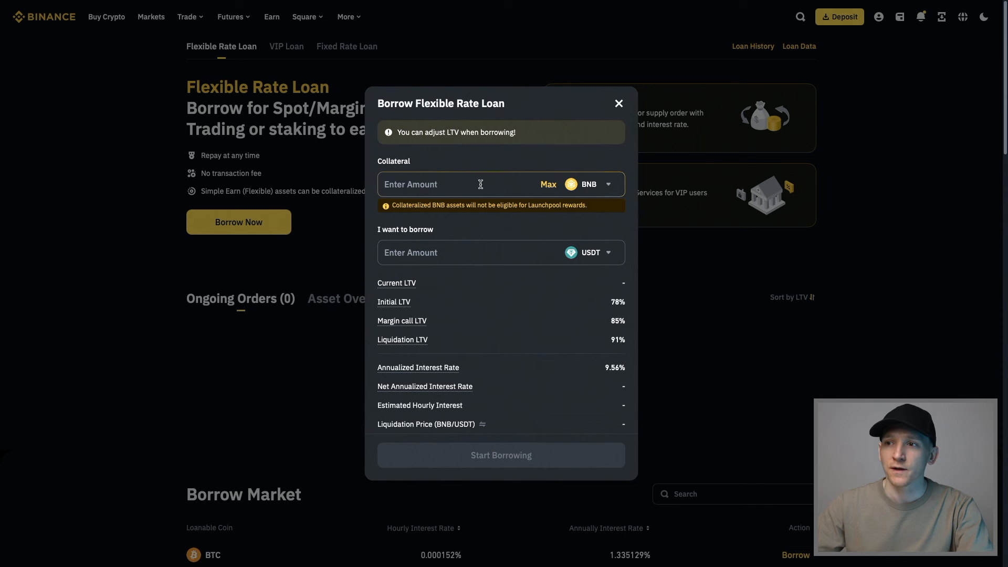
pyautogui.click(589, 184)
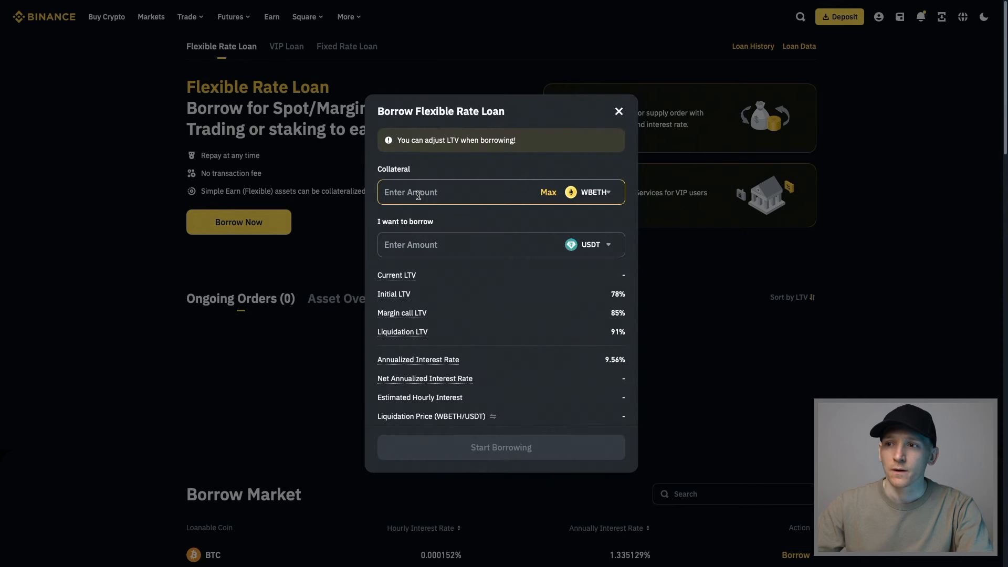
pyautogui.write('0.1')
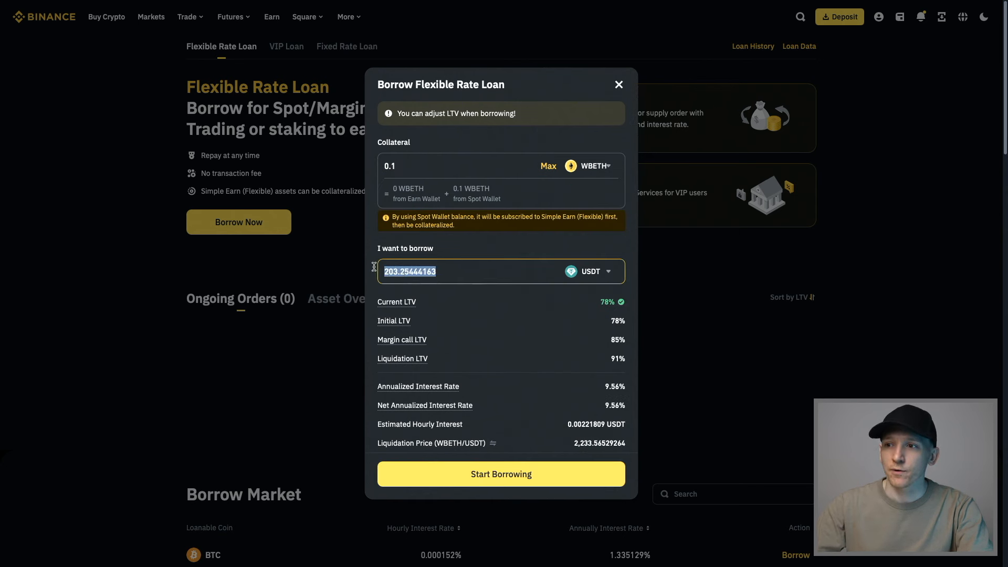
pyautogui.write('100')
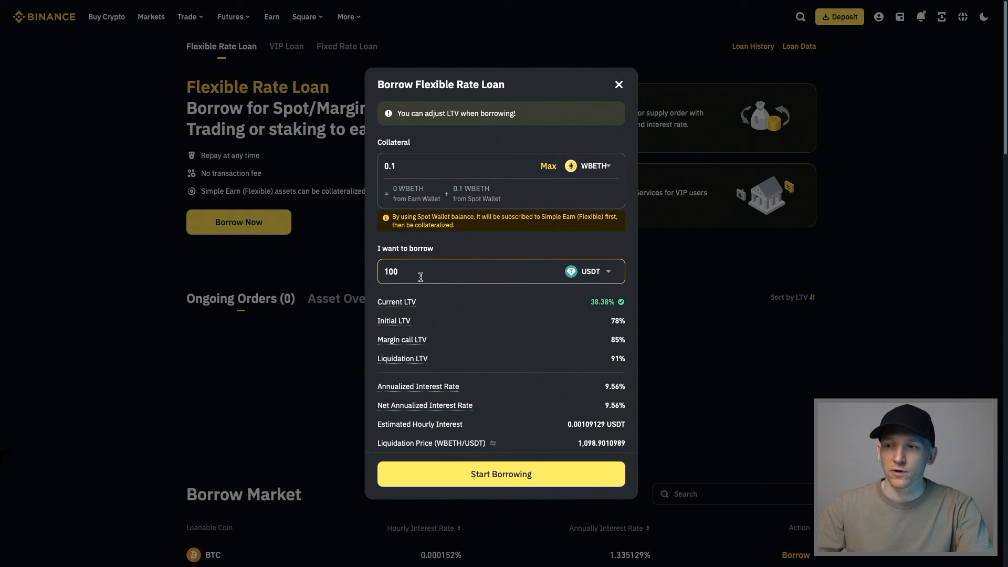
pyautogui.moveTo(393, 322)
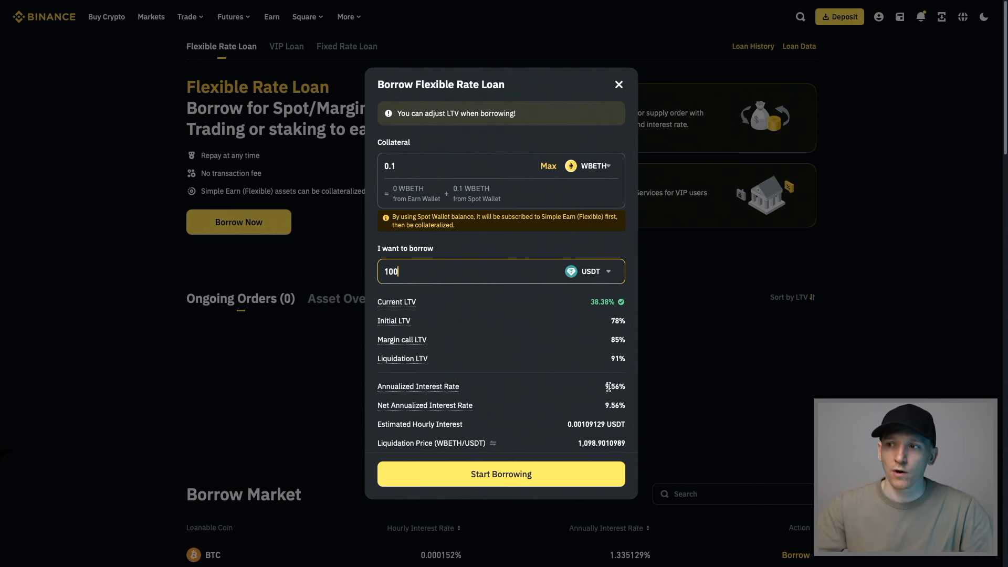
pyautogui.moveTo(856, 368)
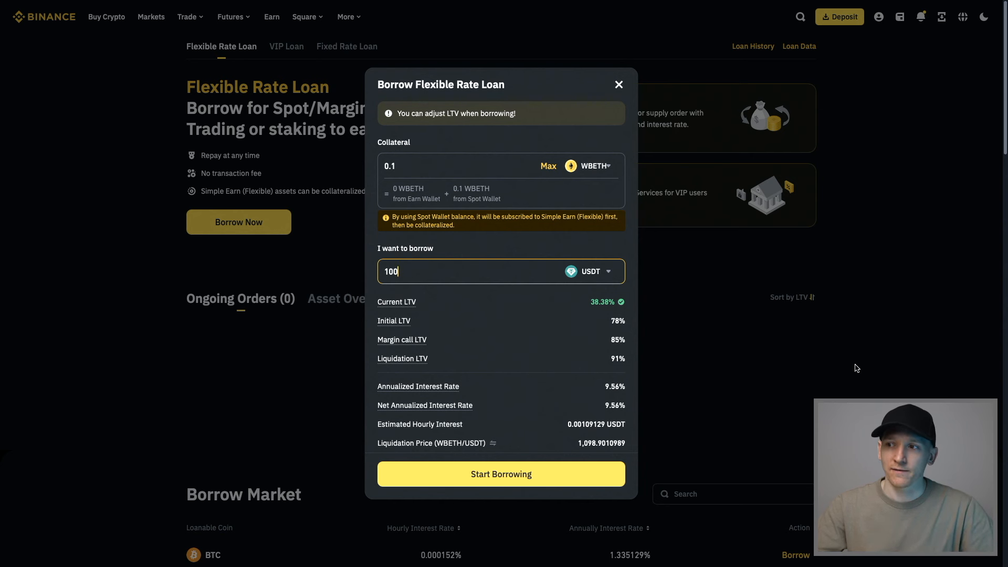
pyautogui.moveTo(815, 360)
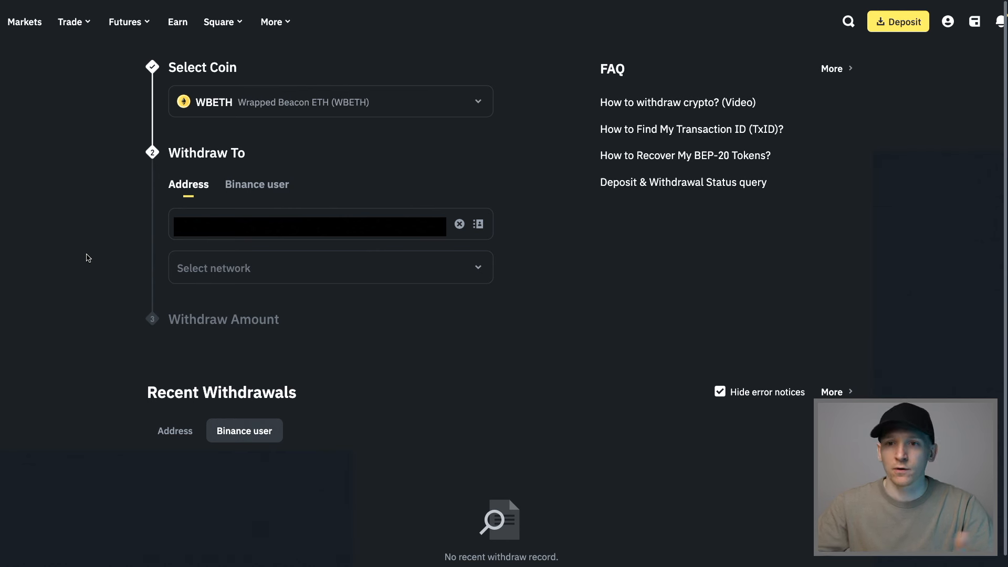
pyautogui.moveTo(99, 150)
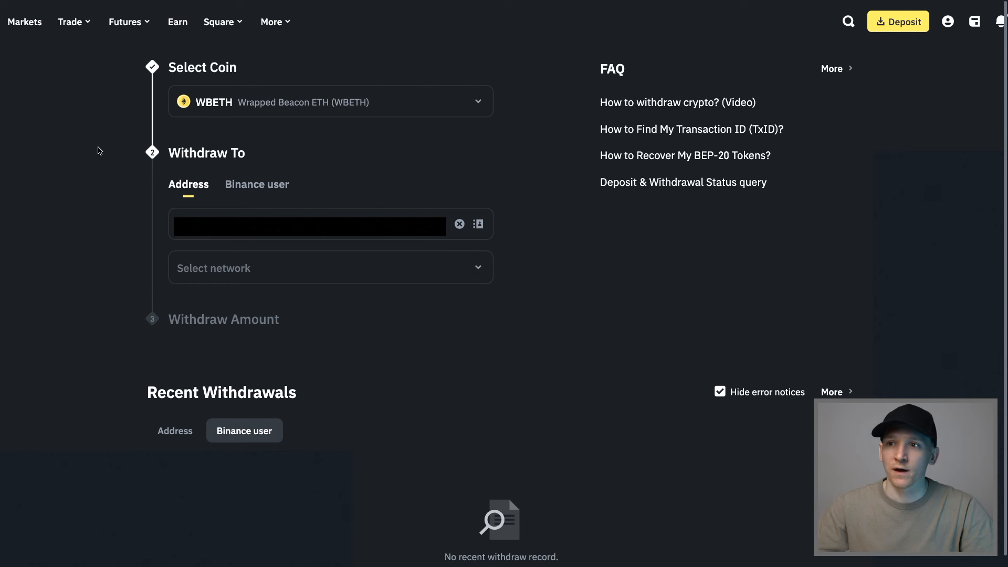
pyautogui.moveTo(222, 119)
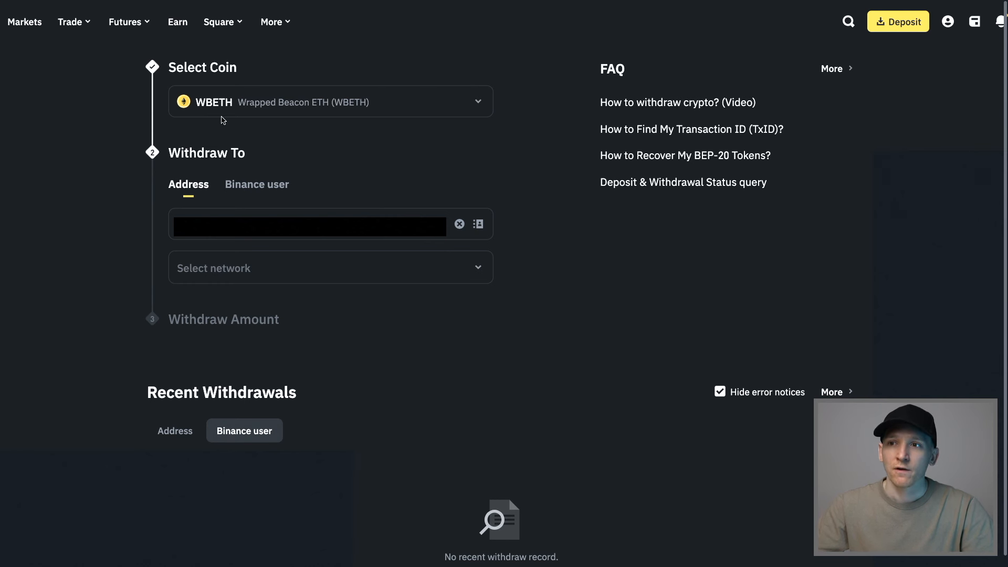
pyautogui.moveTo(149, 217)
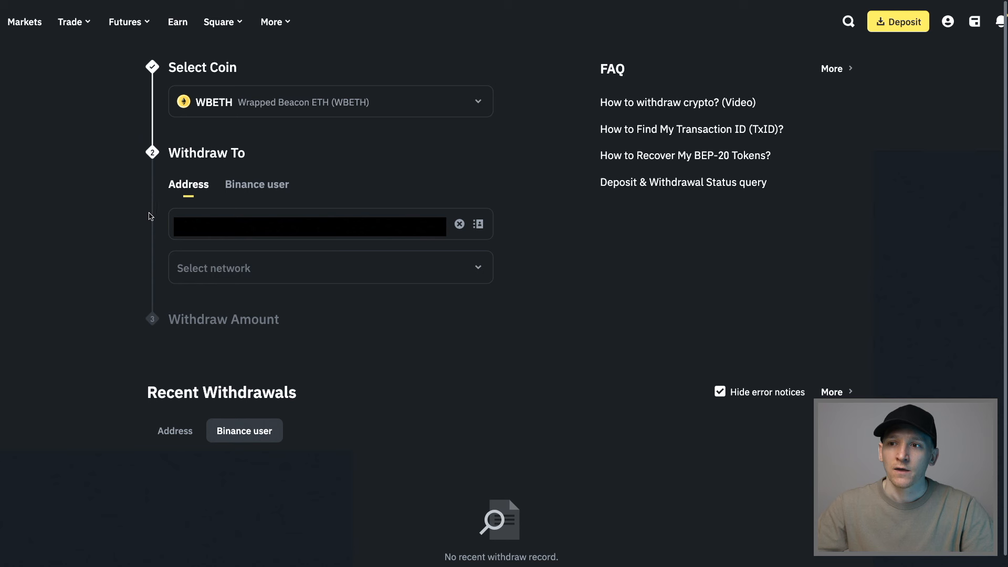
# Reveal the BSC and ETH network choices for withdrawing WBETH
pyautogui.click(330, 267)
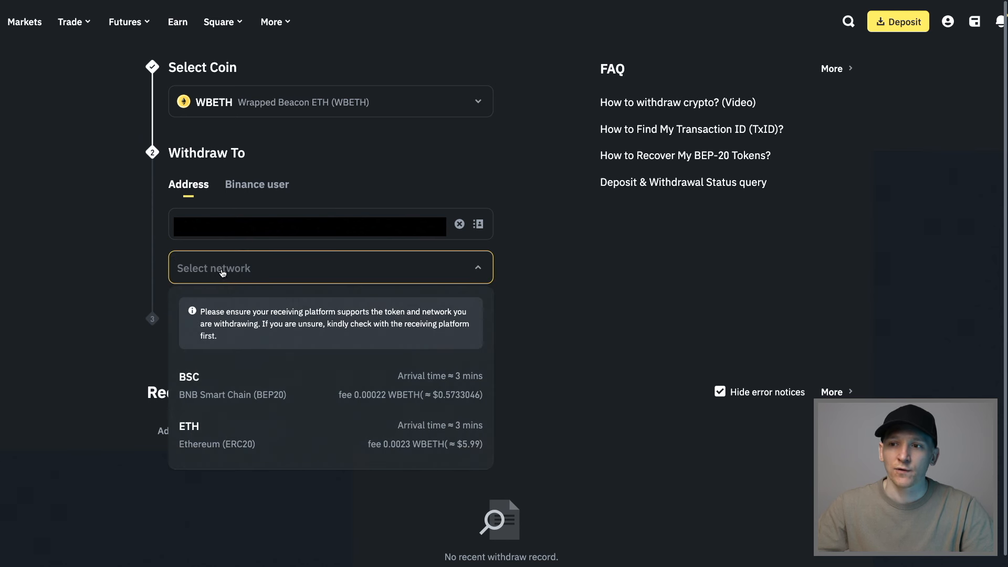
pyautogui.moveTo(214, 439)
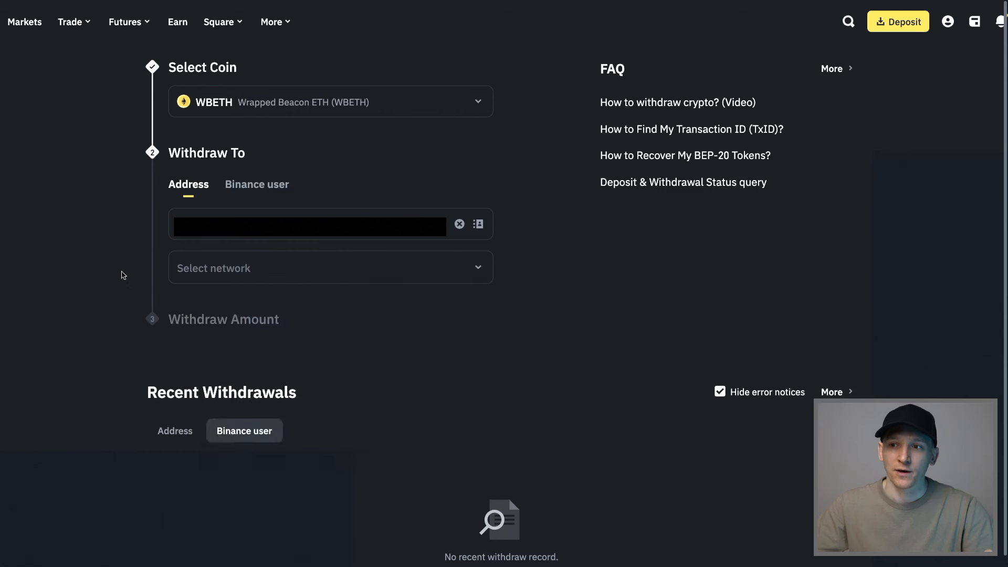
pyautogui.moveTo(118, 271)
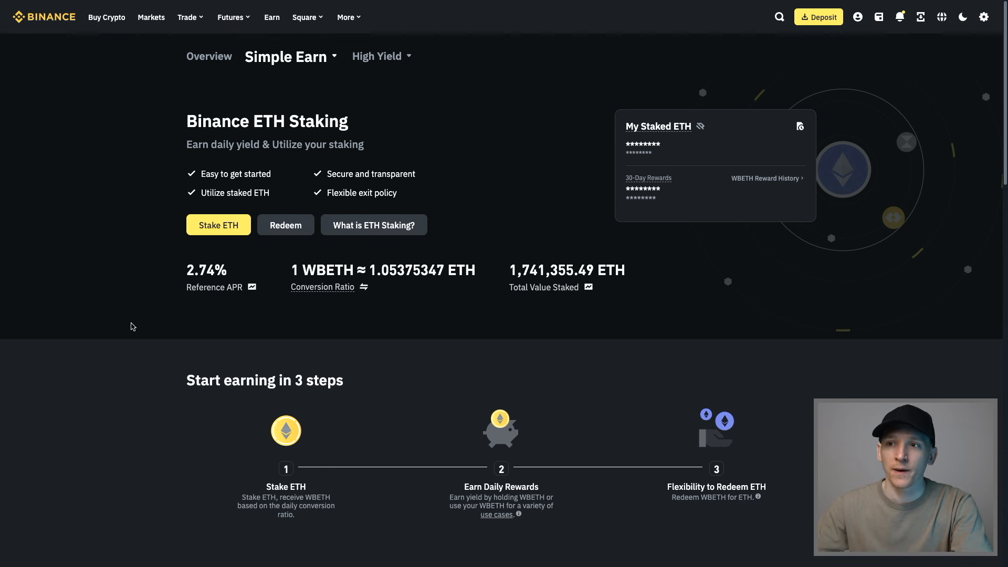
# Start Redeem and fill the whole available WBETH balance via MAX for conversion to ETH
pyautogui.click(285, 225)
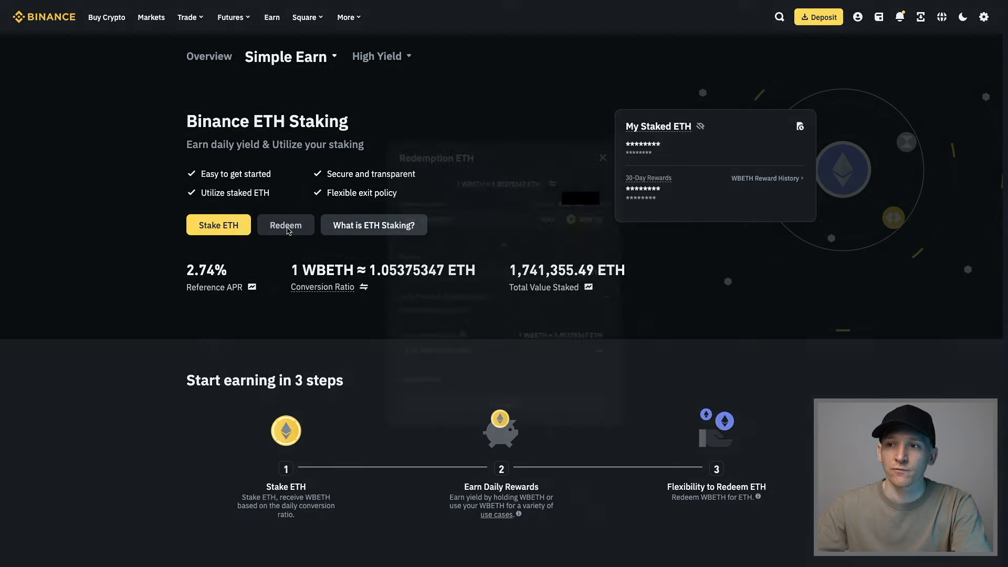
pyautogui.click(285, 224)
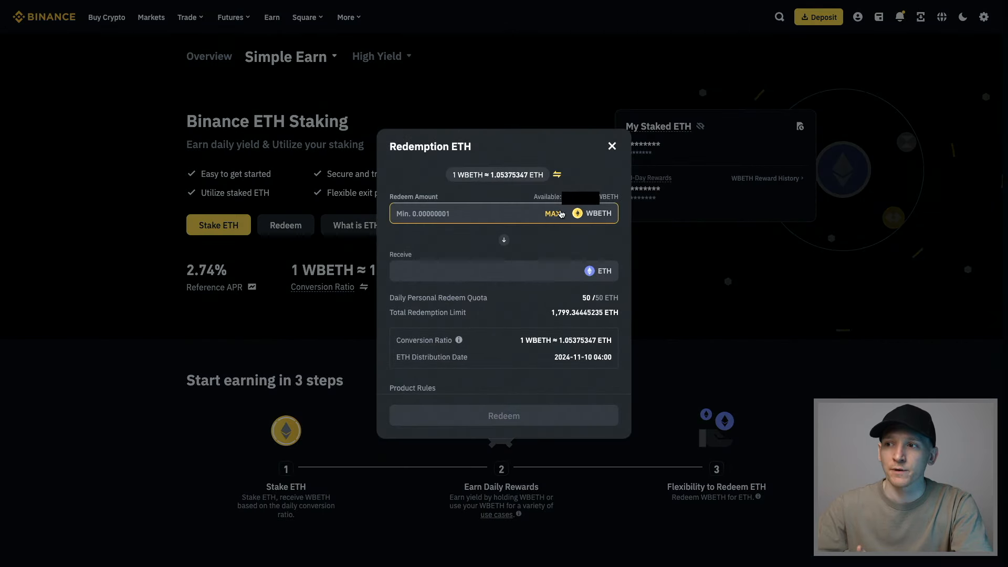
pyautogui.click(551, 214)
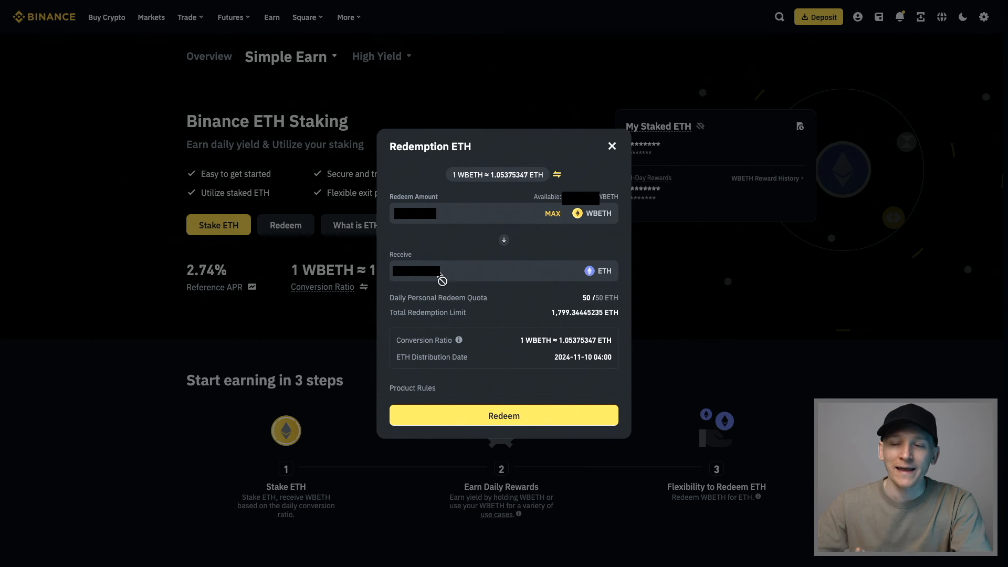
pyautogui.moveTo(430, 244)
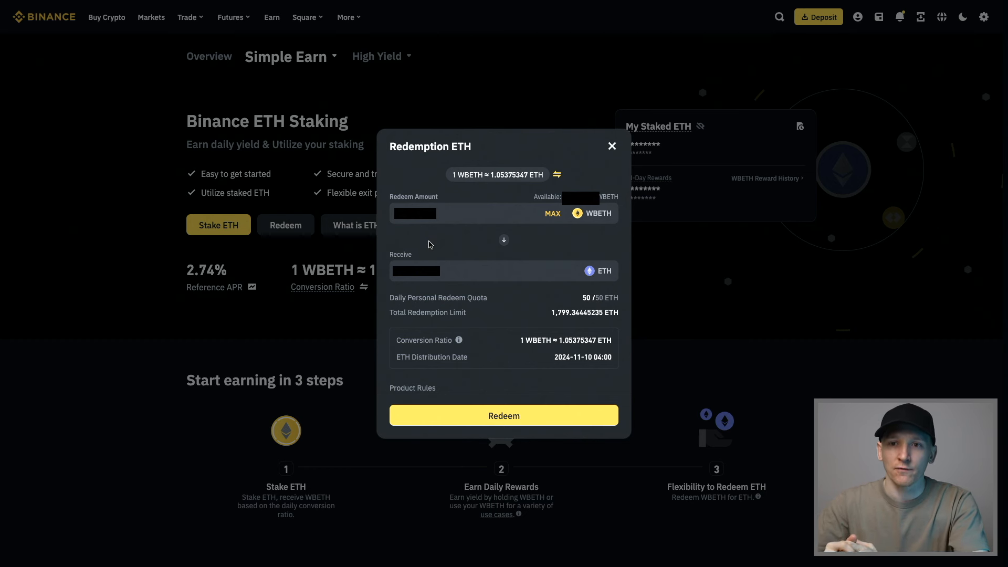
pyautogui.moveTo(412, 282)
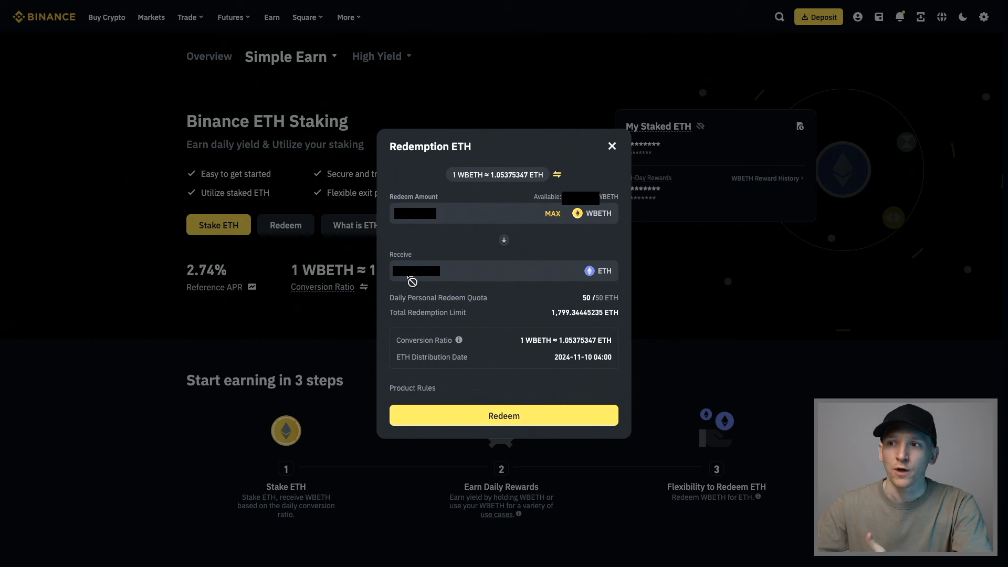